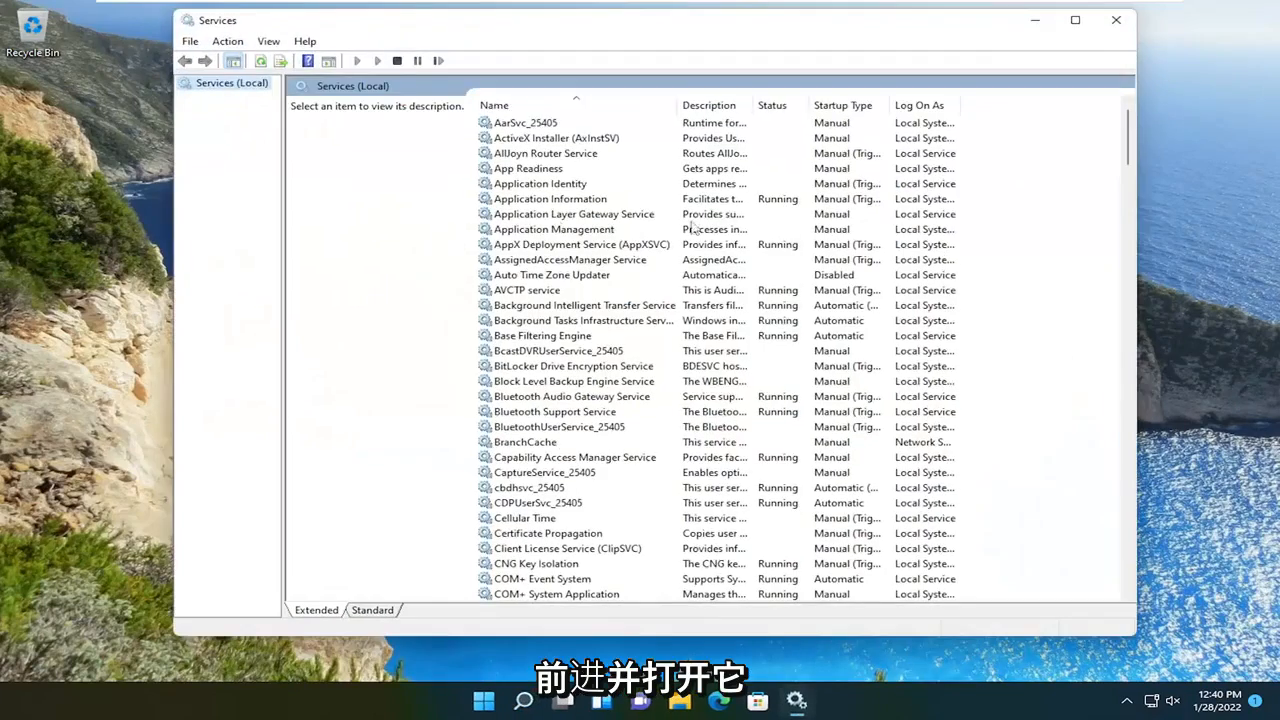
Set Windows Audio to log on as Local System with 'Allow service to interact with desktop' enabled, and apply
scroll(down, 3)
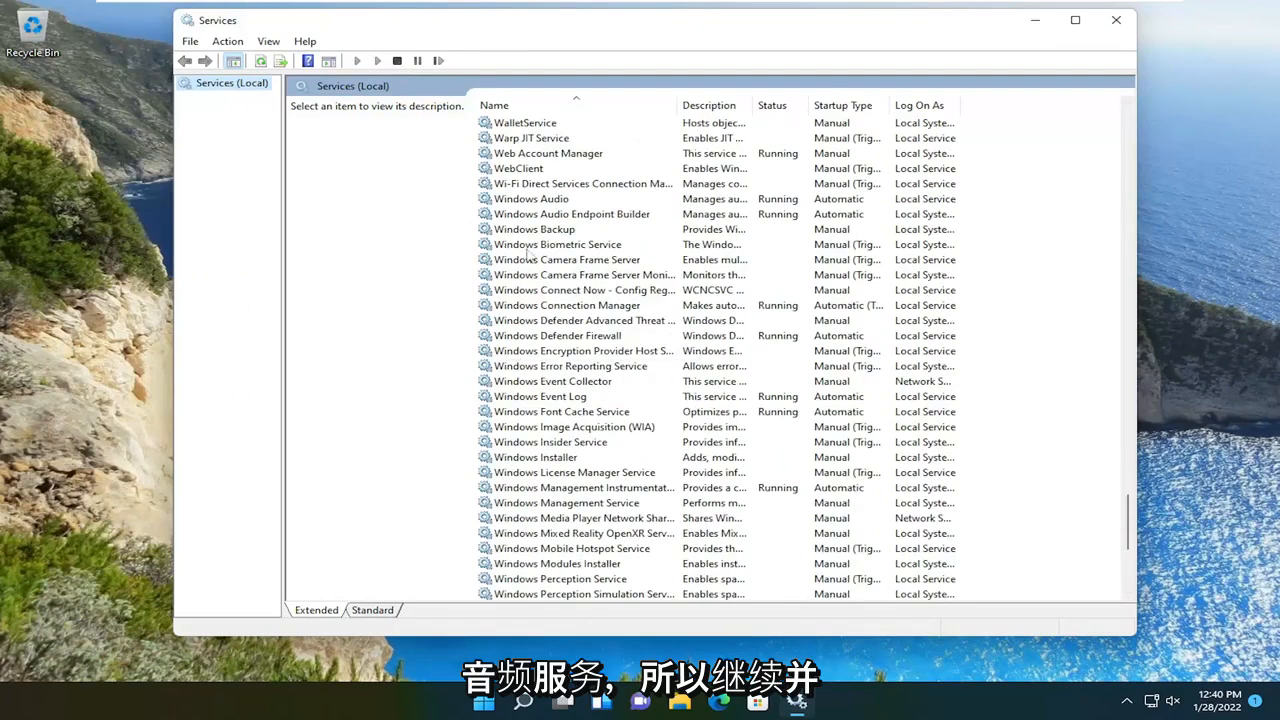
double_click(532, 198)
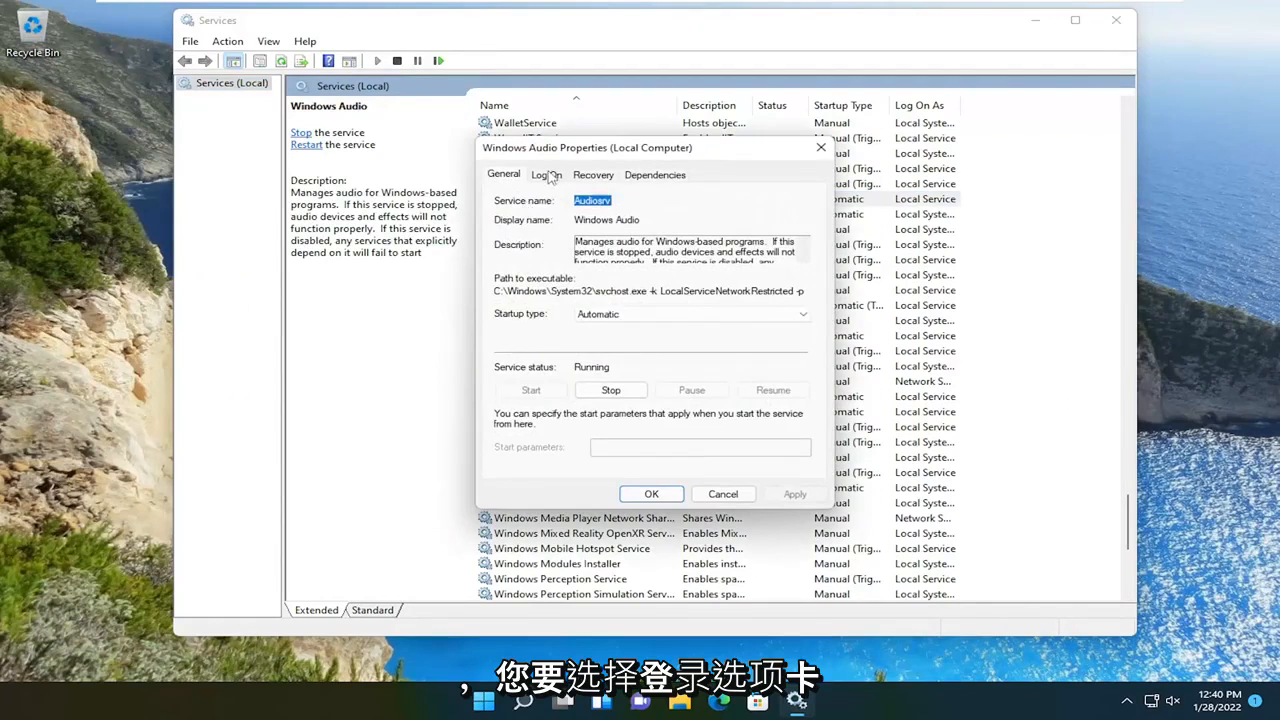
click(548, 174)
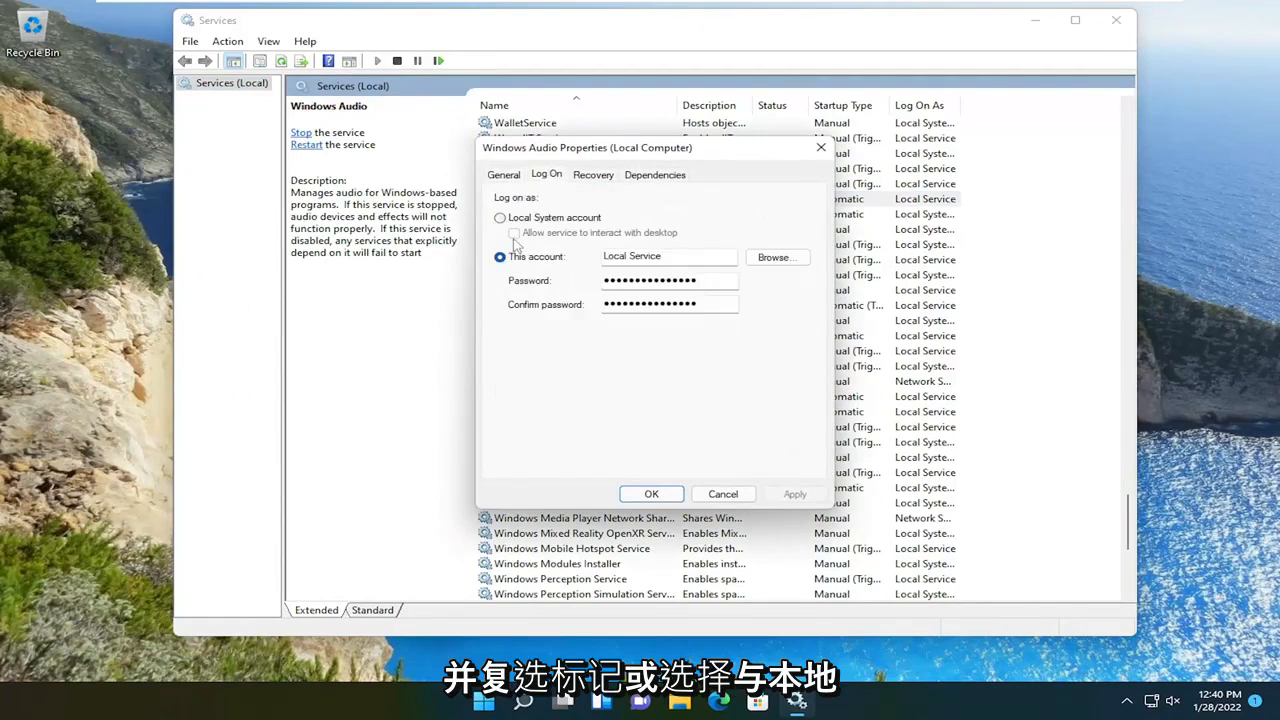
click(500, 216)
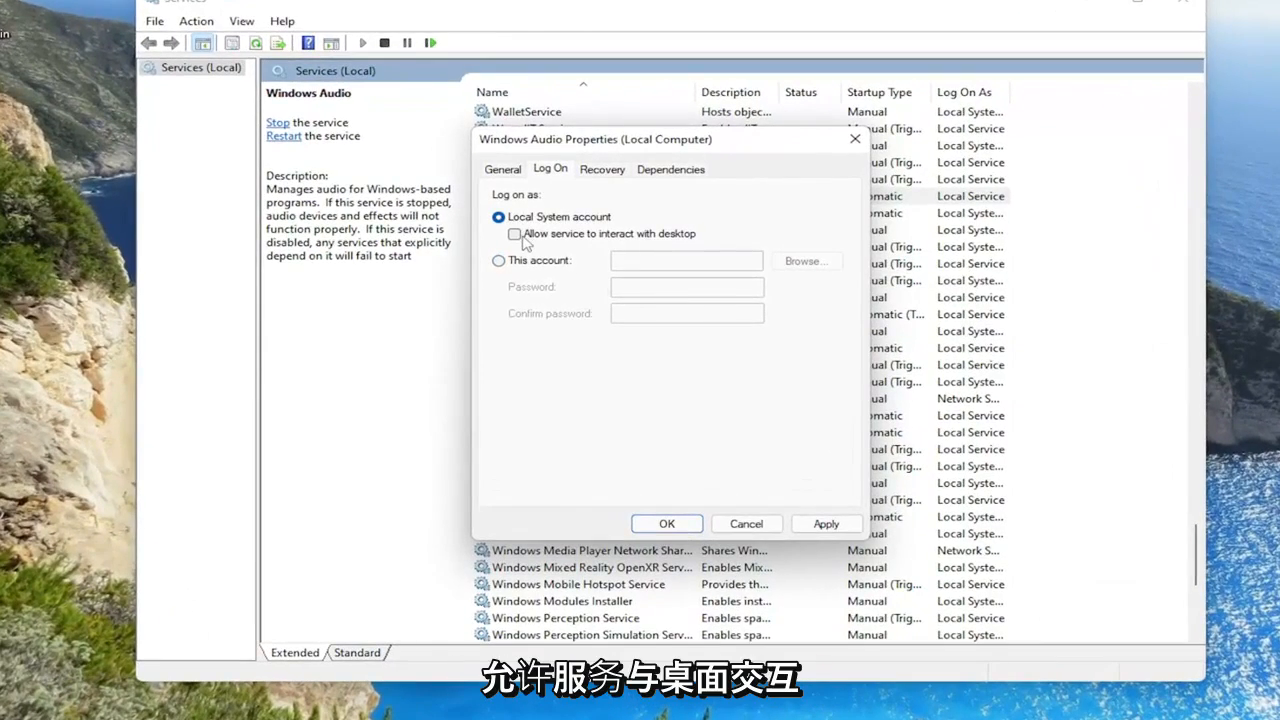
click(512, 232)
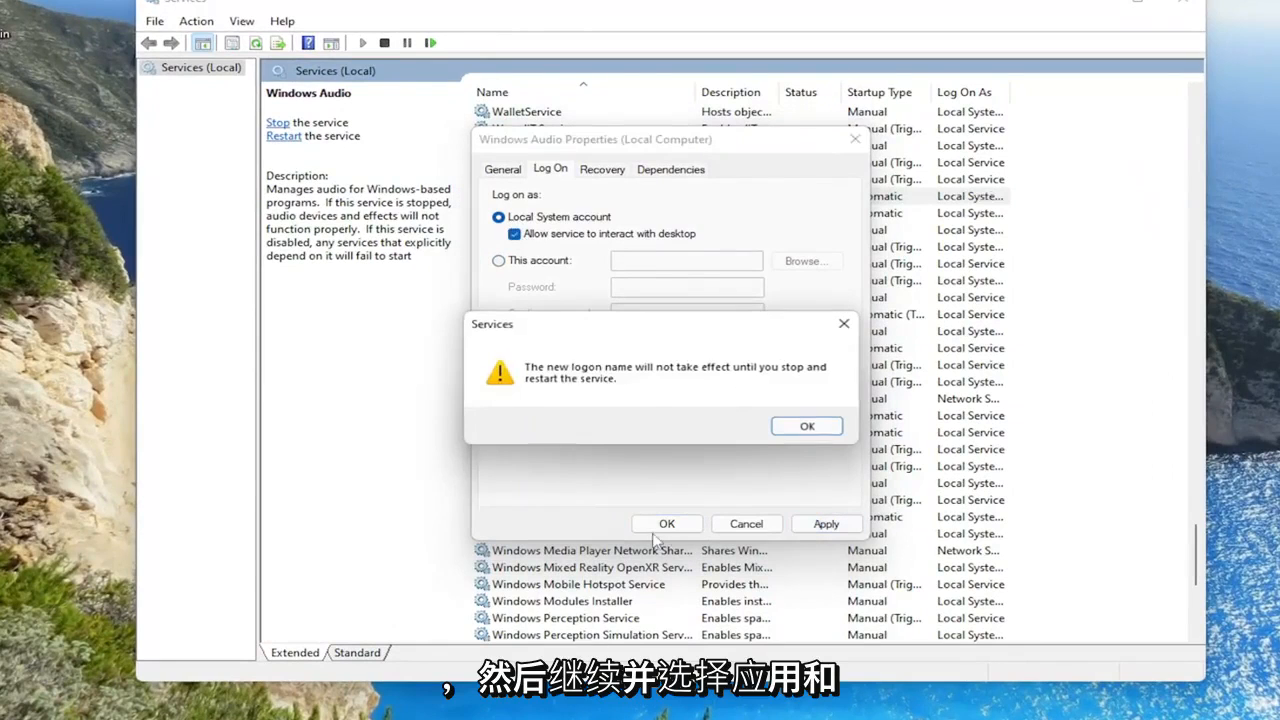
click(806, 424)
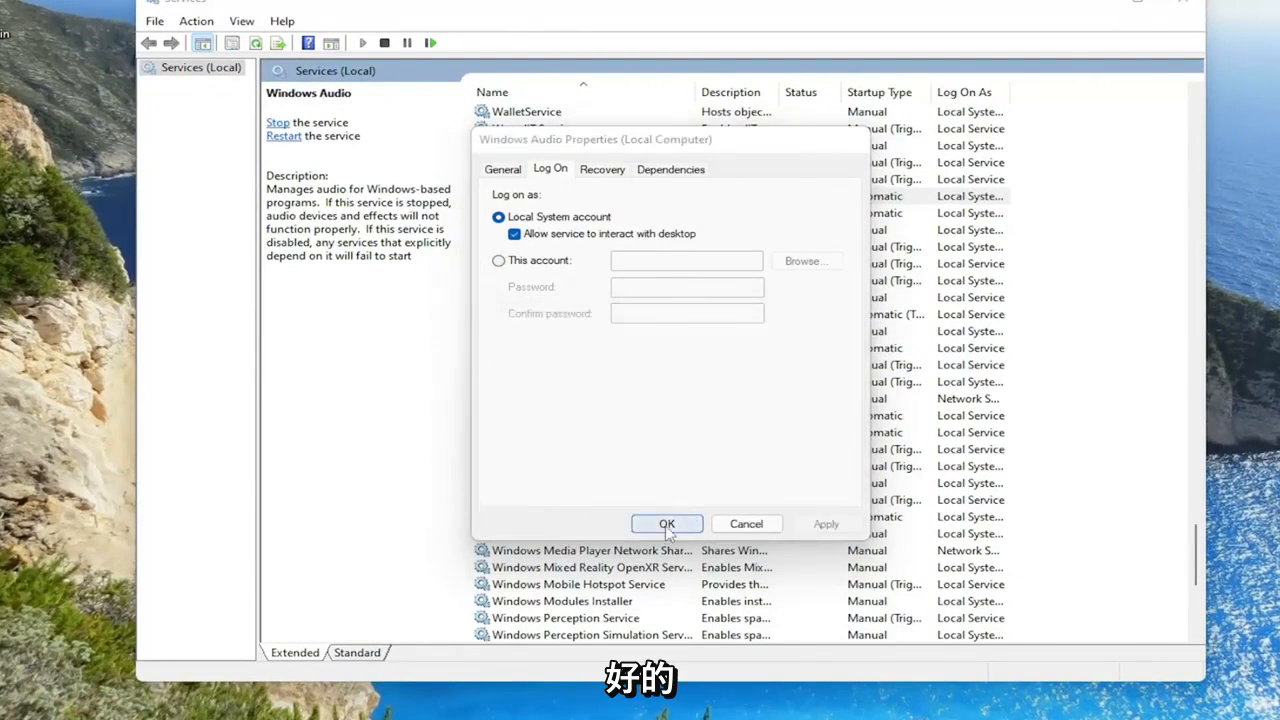
click(666, 524)
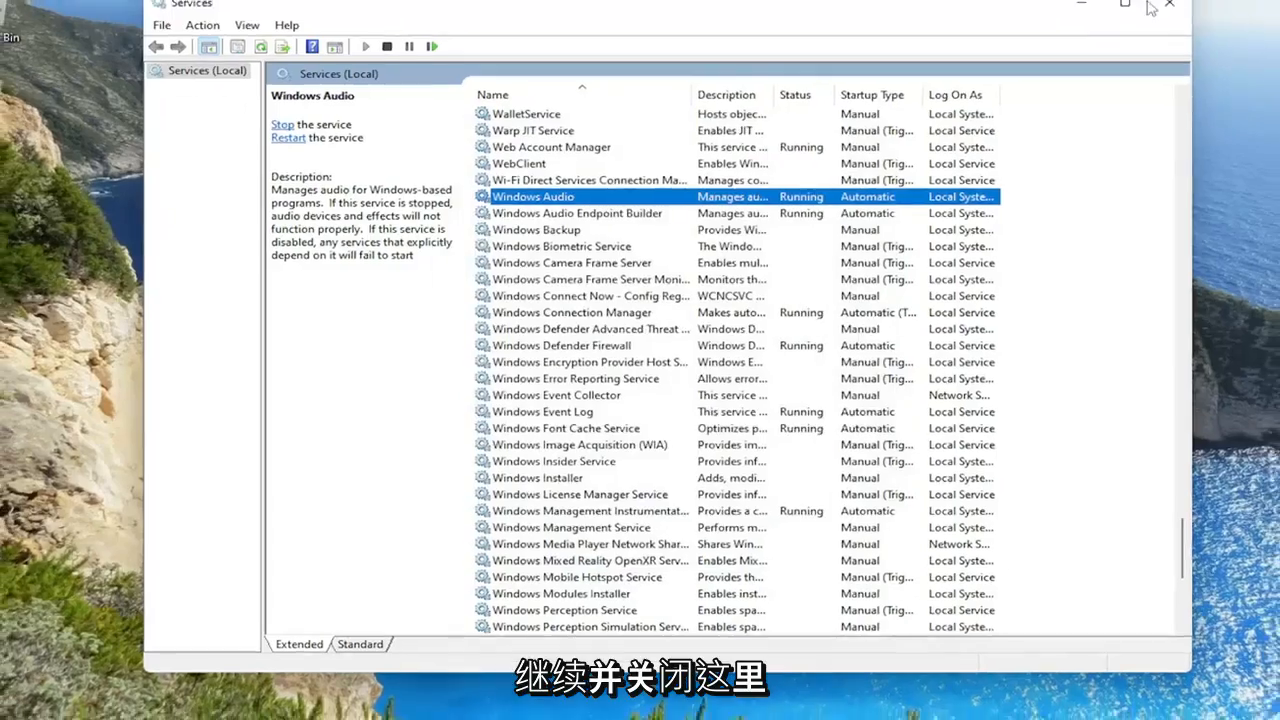
Close the Services window and restart the computer from the Start menu
click(1162, 8)
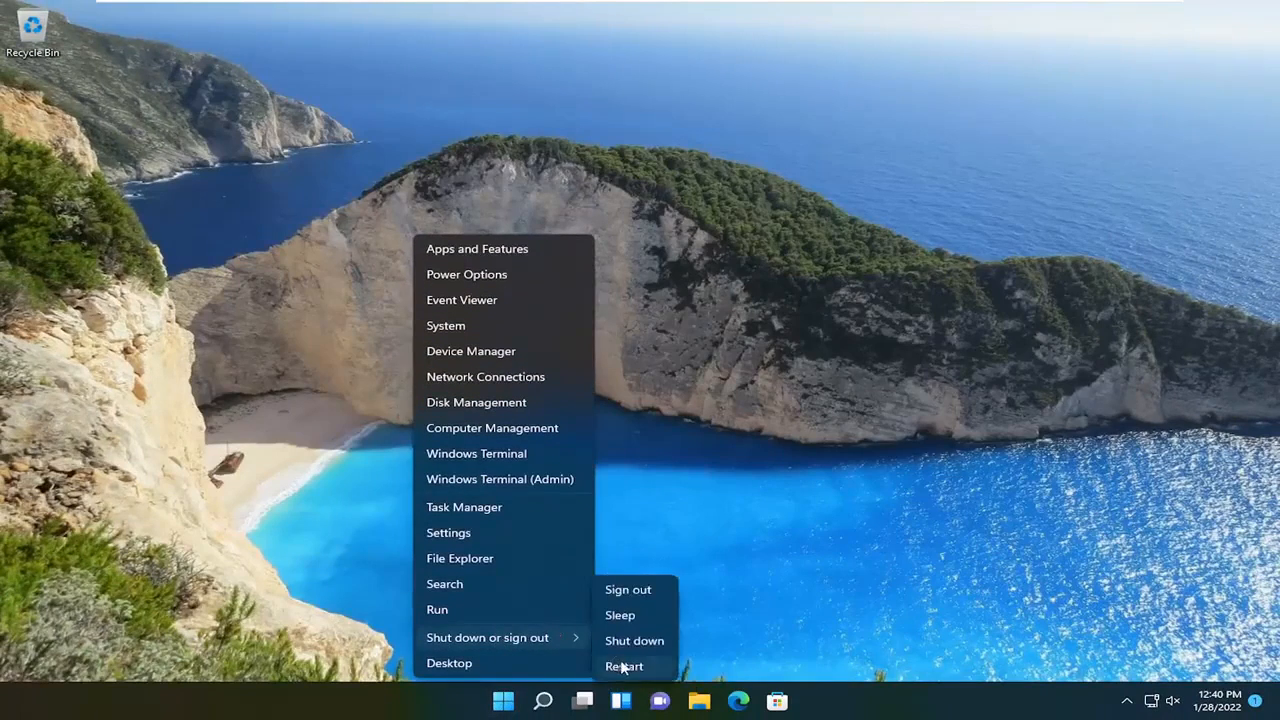
click(624, 668)
text(regedit)
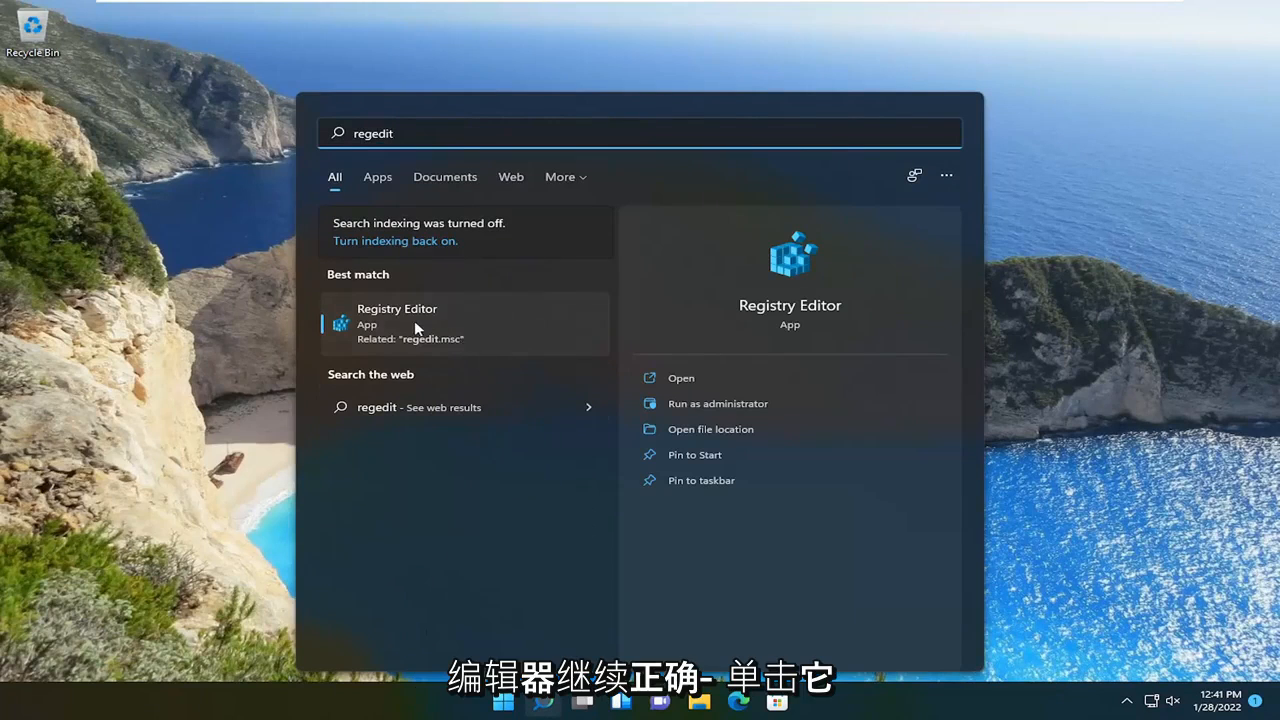
Launch Registry Editor as administrator, approve the UAC prompt, and maximize its window
right_click(416, 328)
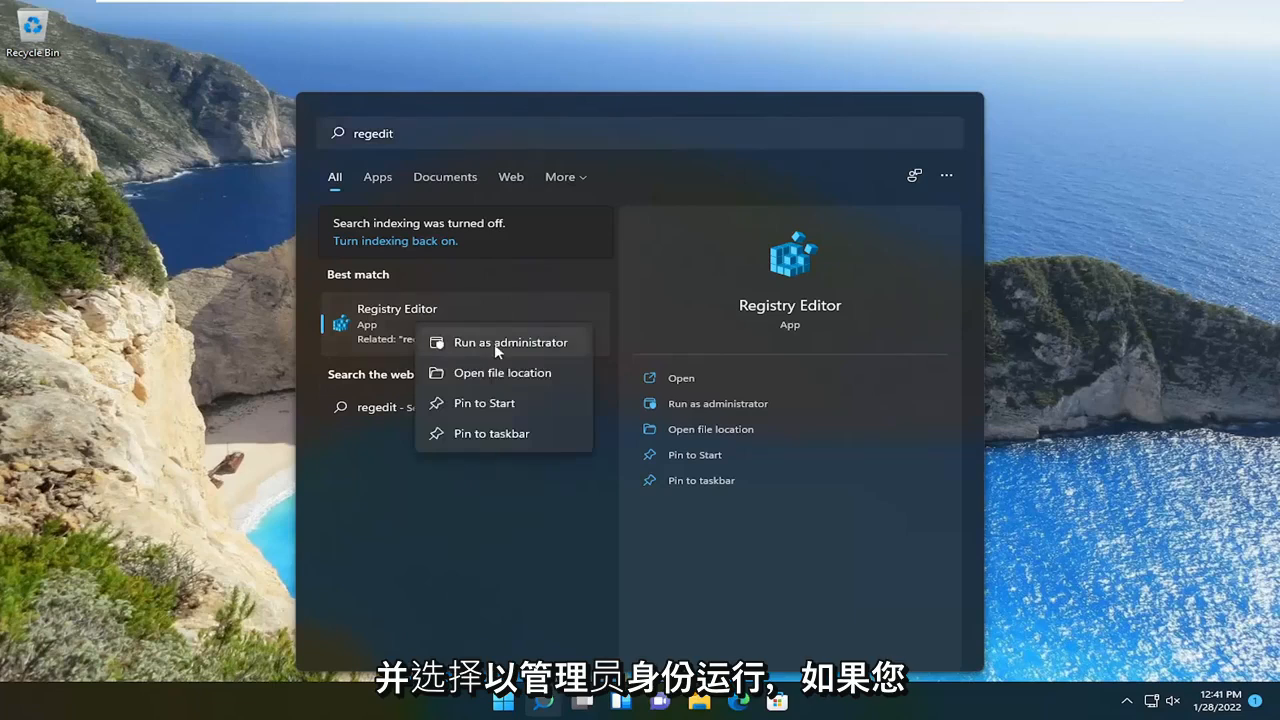
click(510, 342)
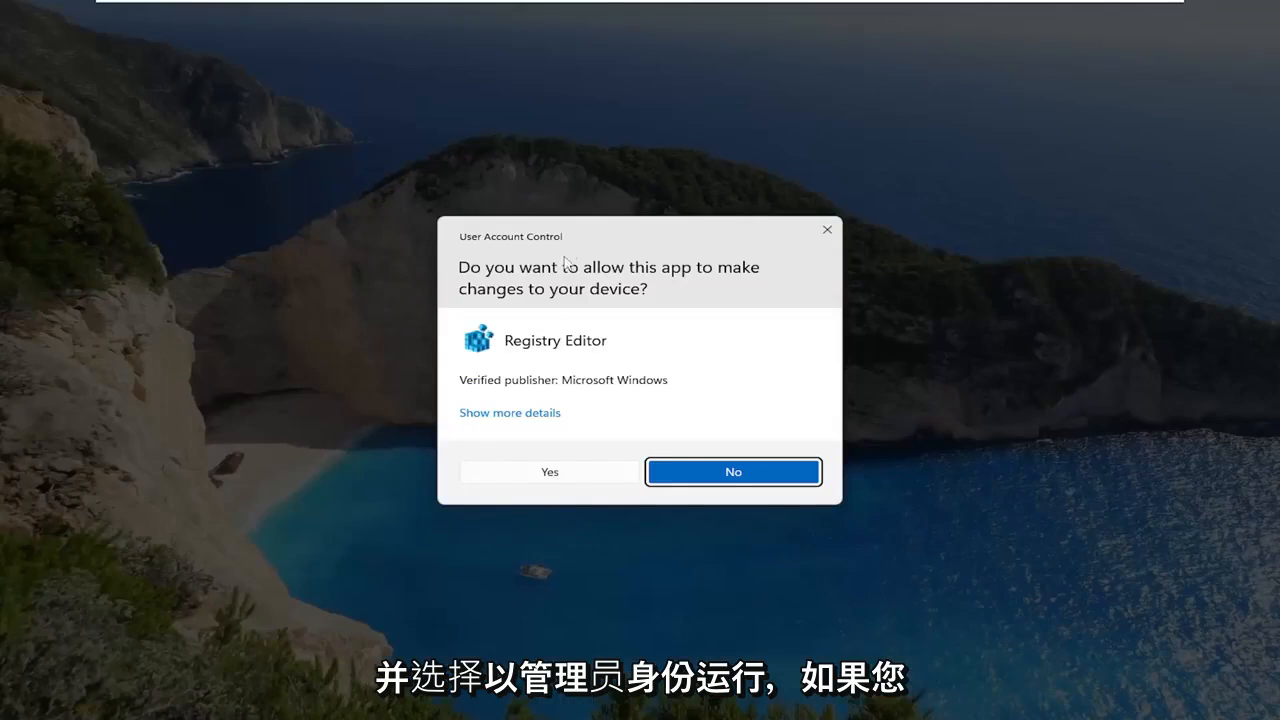
mouse_move(516, 480)
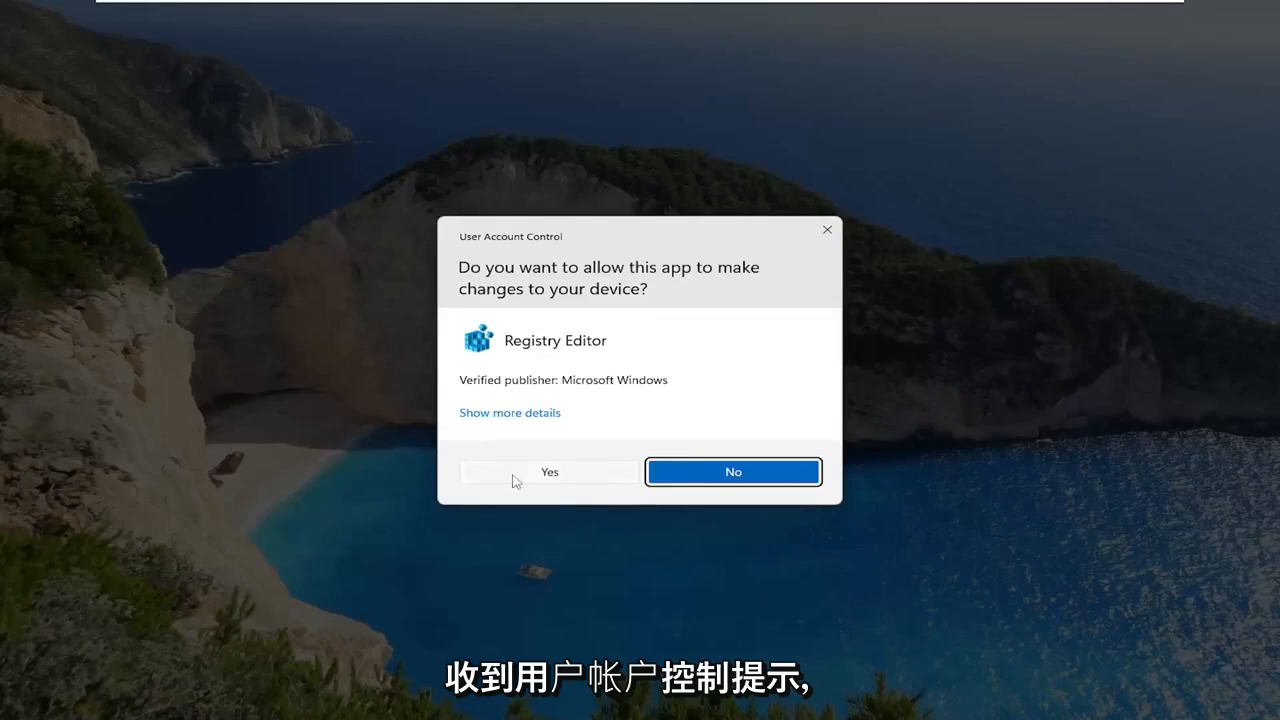
click(548, 472)
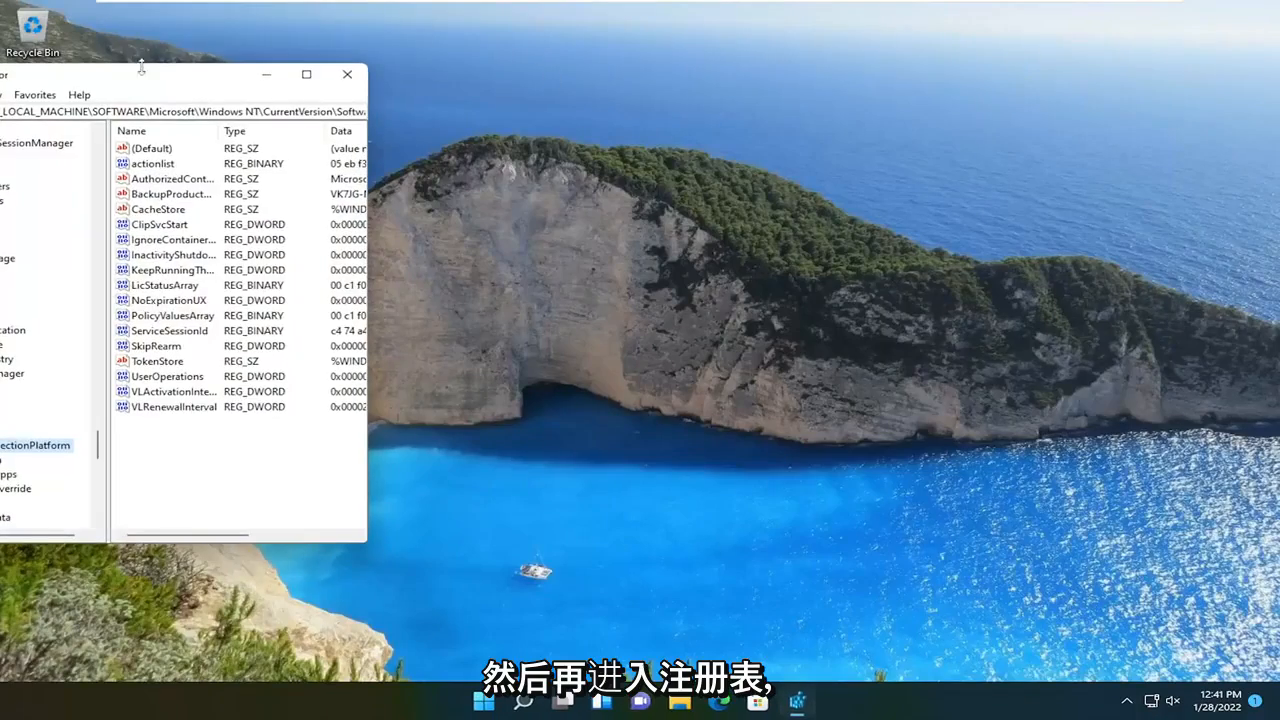
click(306, 74)
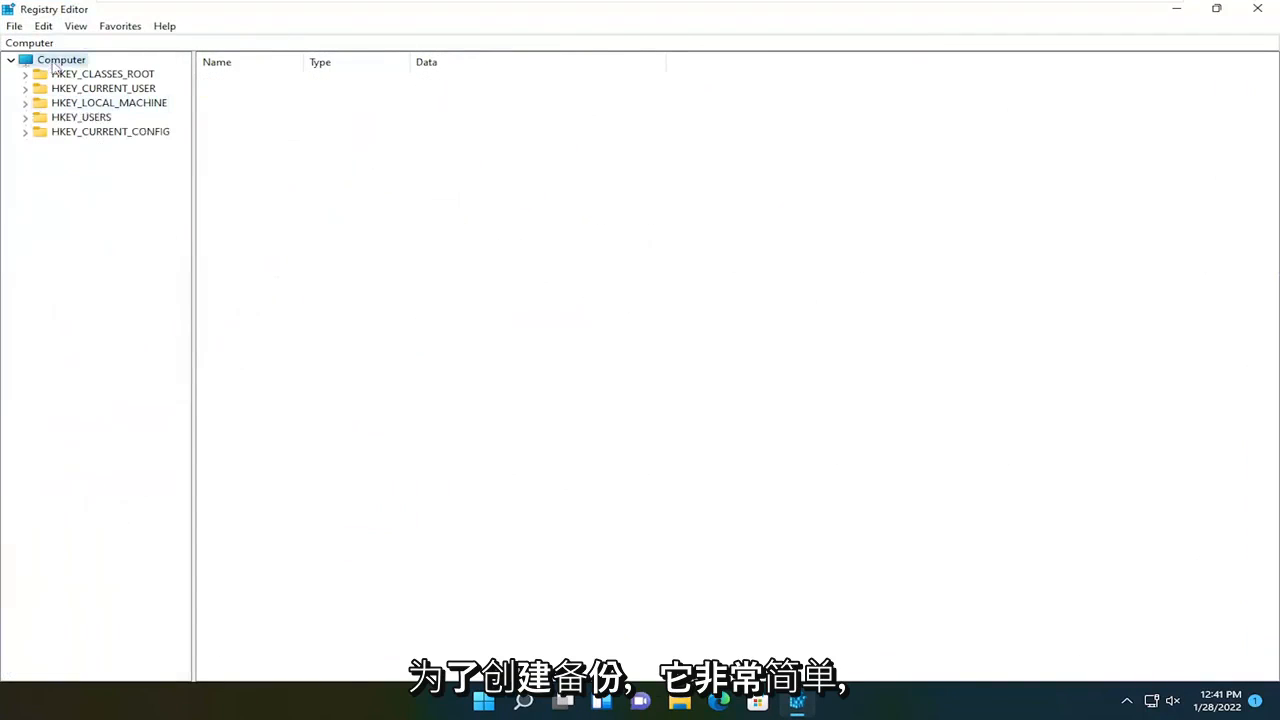
Export a full-registry backup (range All) with the Desktop chosen as destination, then finish the export dialog
click(1216, 8)
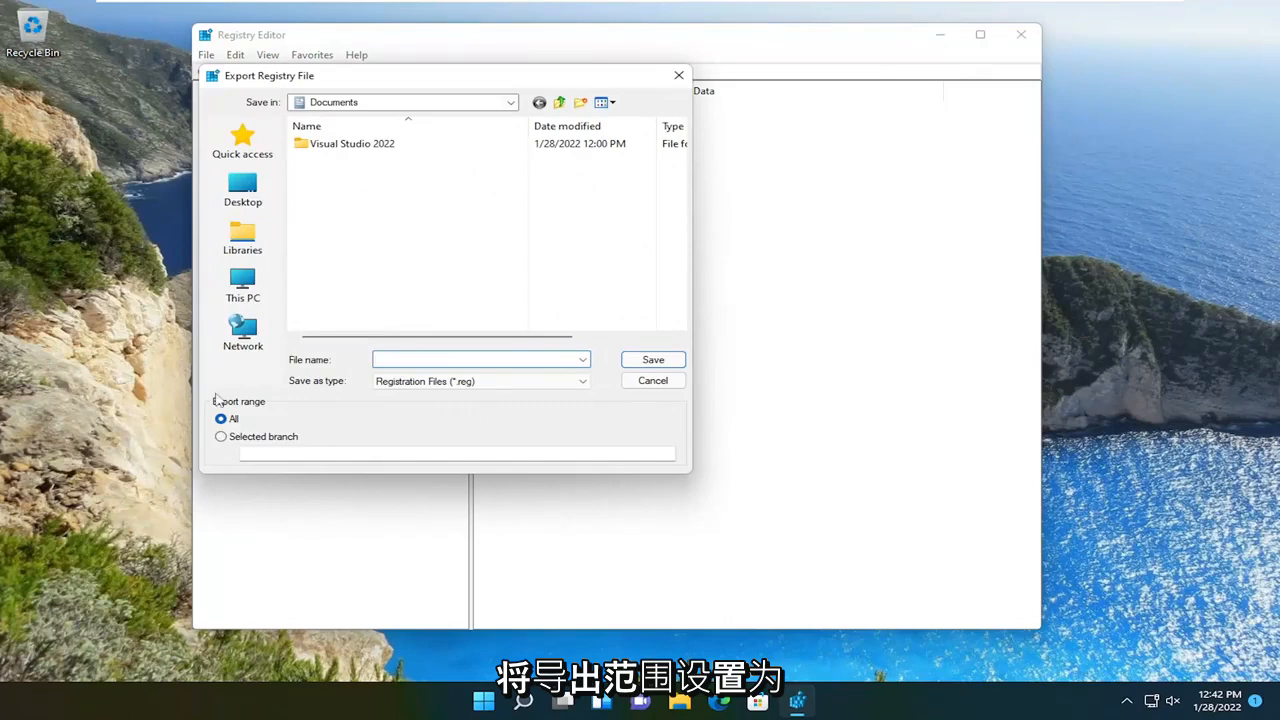
click(476, 360)
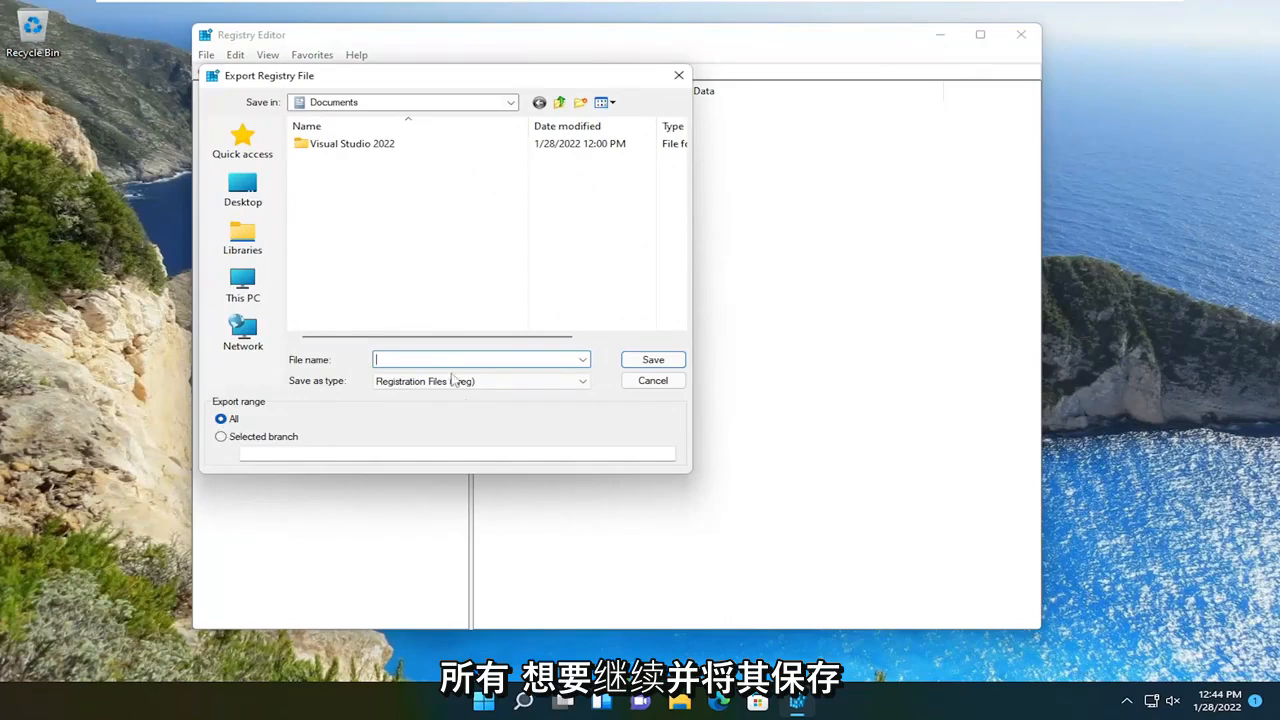
click(242, 188)
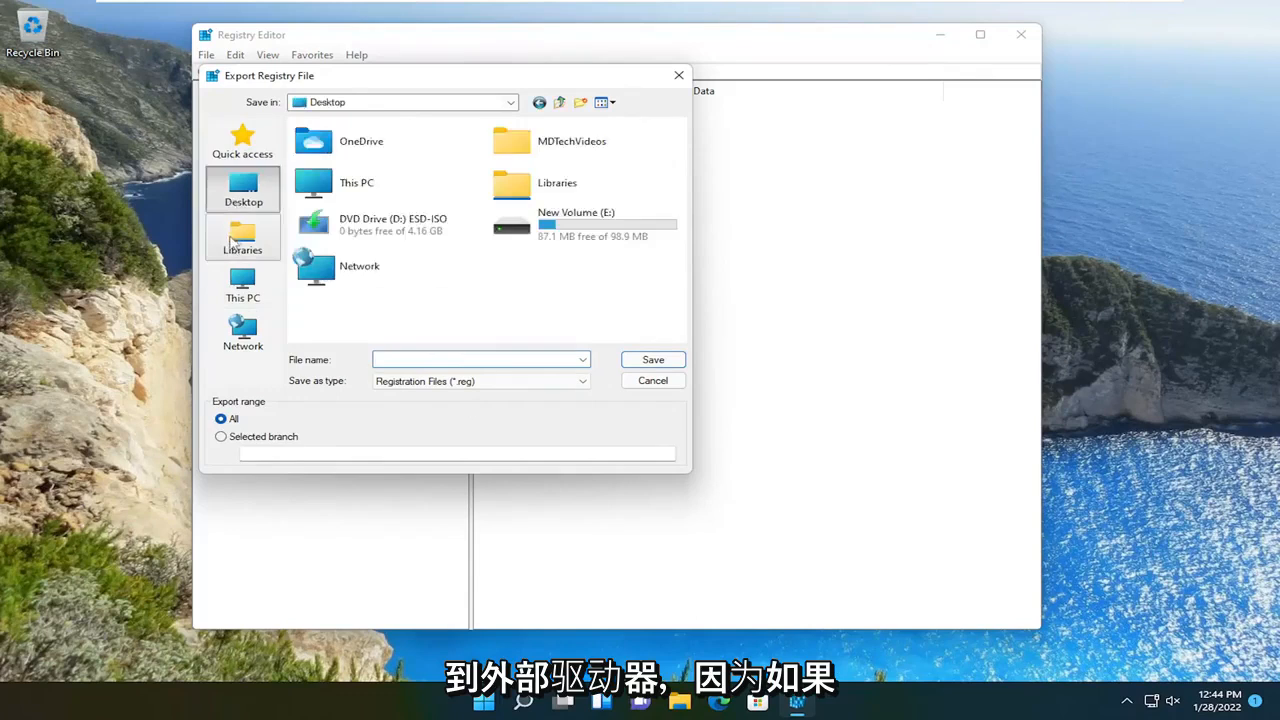
click(242, 236)
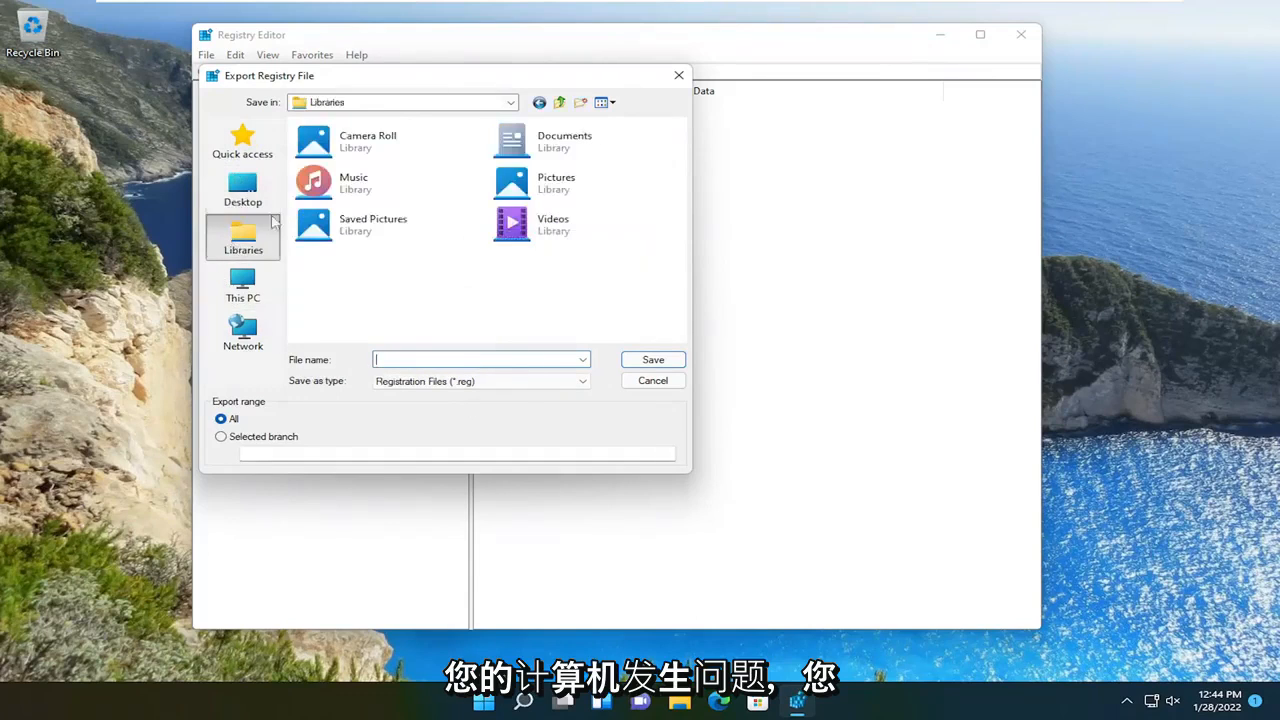
click(242, 188)
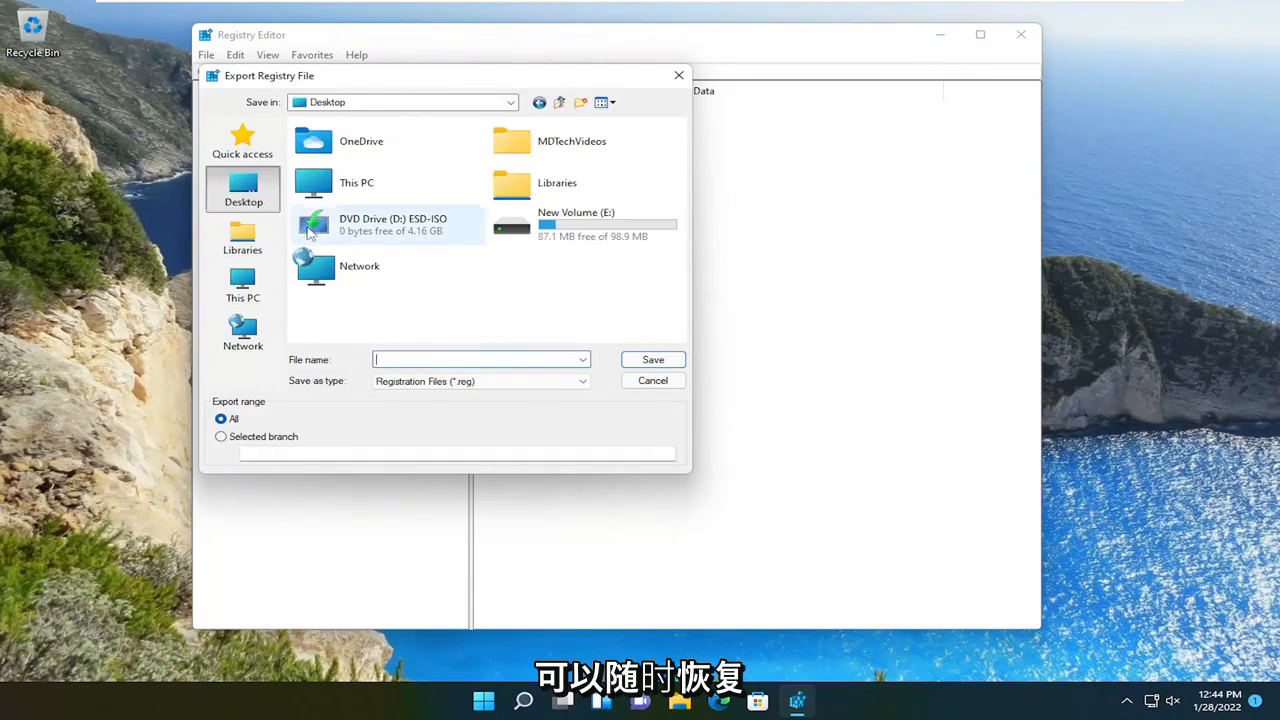
mouse_move(316, 224)
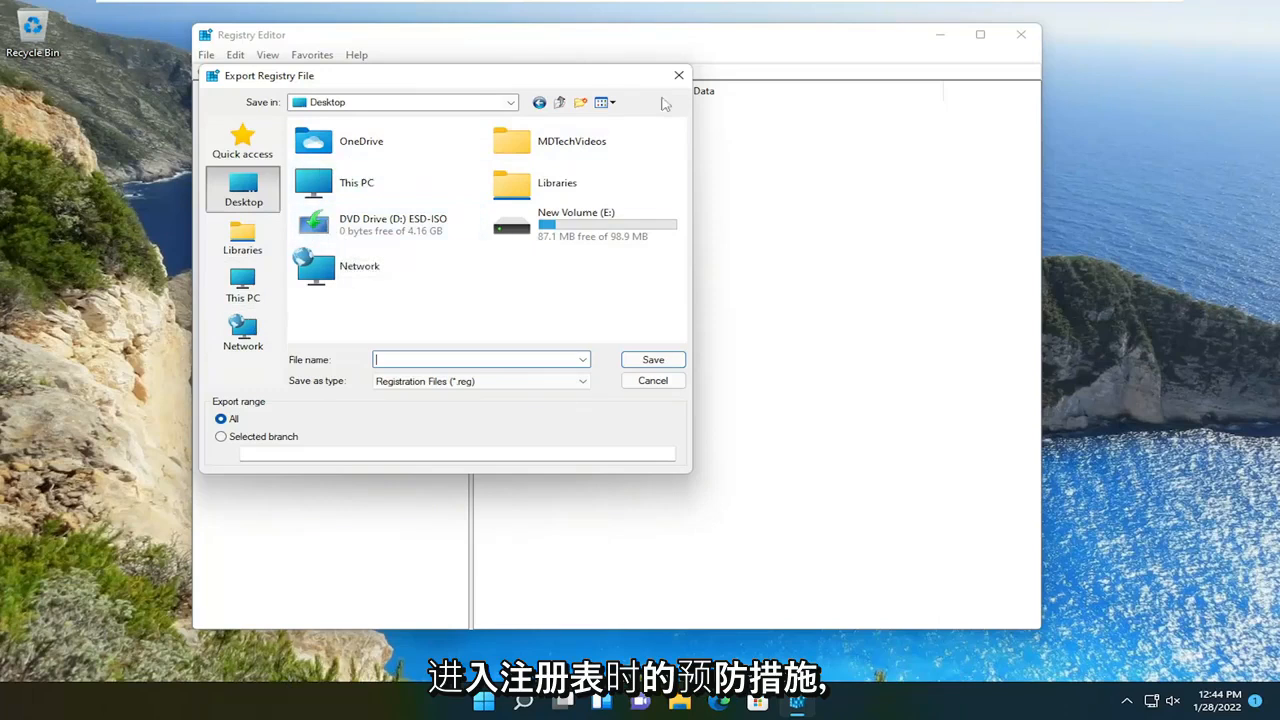
click(652, 380)
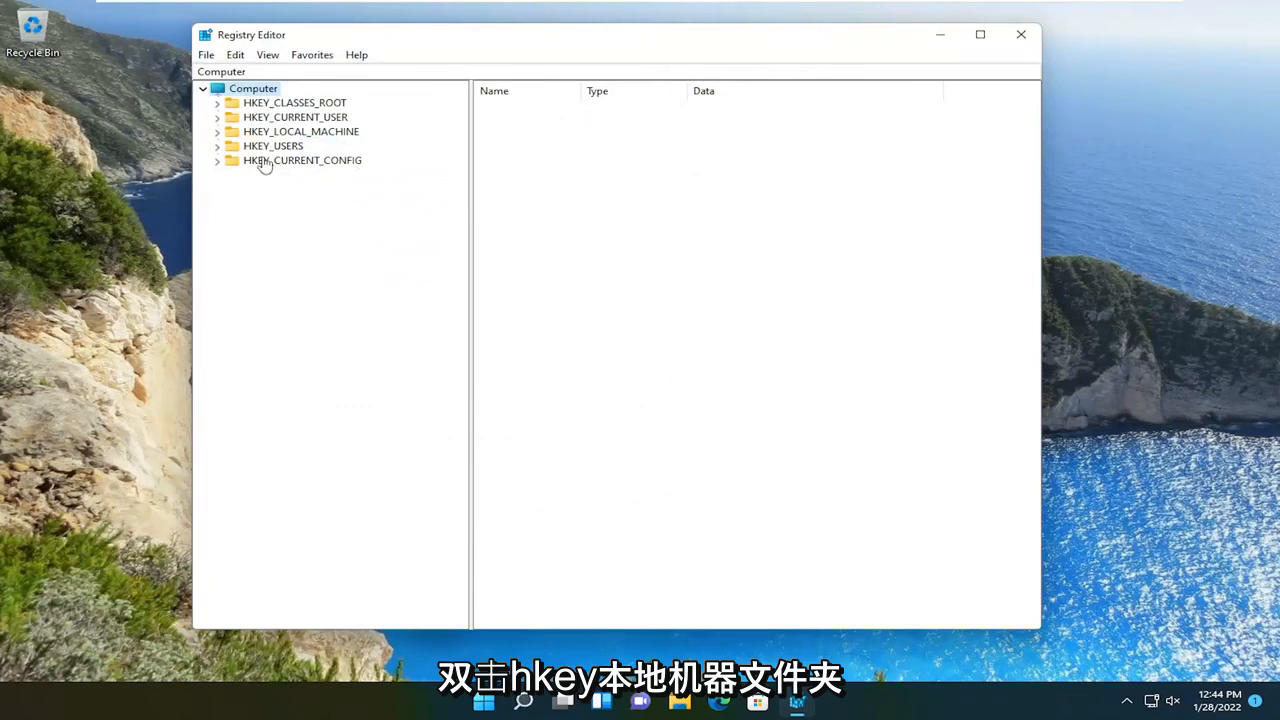
Navigate to HKEY_LOCAL_MACHINE\SOFTWARE\Microsoft\Windows\CurrentVersion\MMDevices and show its values
double_click(300, 132)
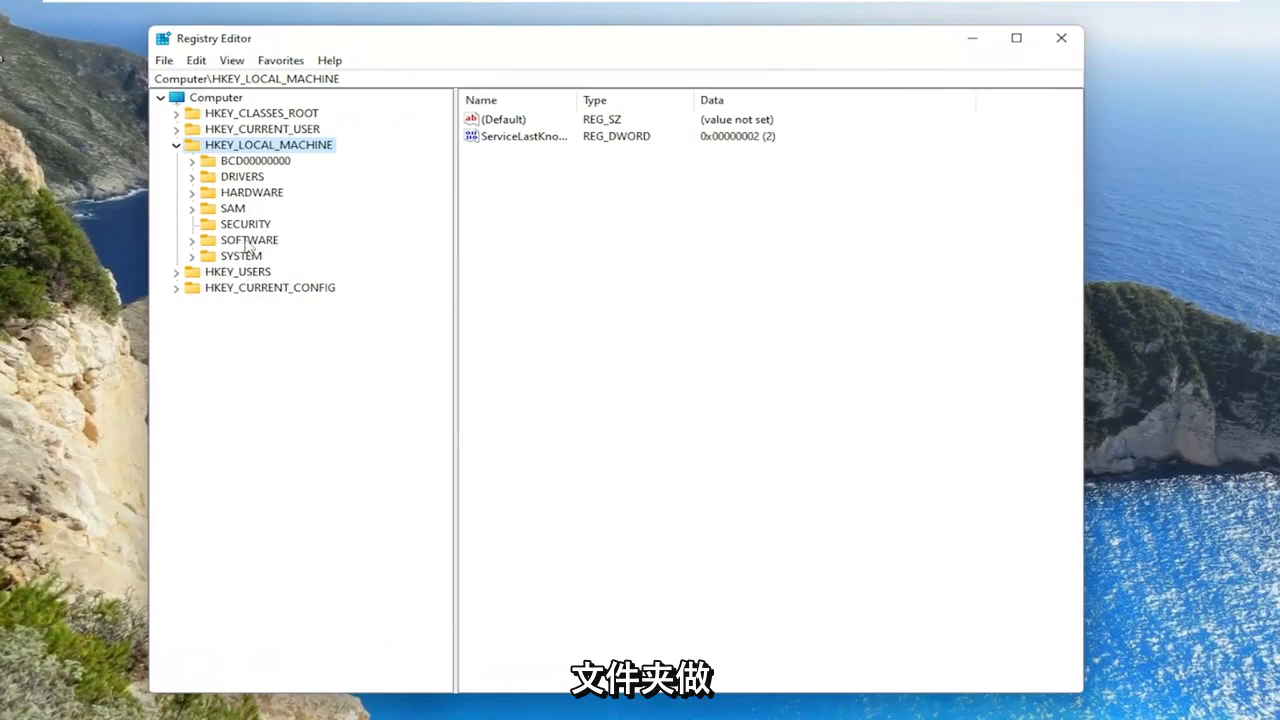
click(192, 240)
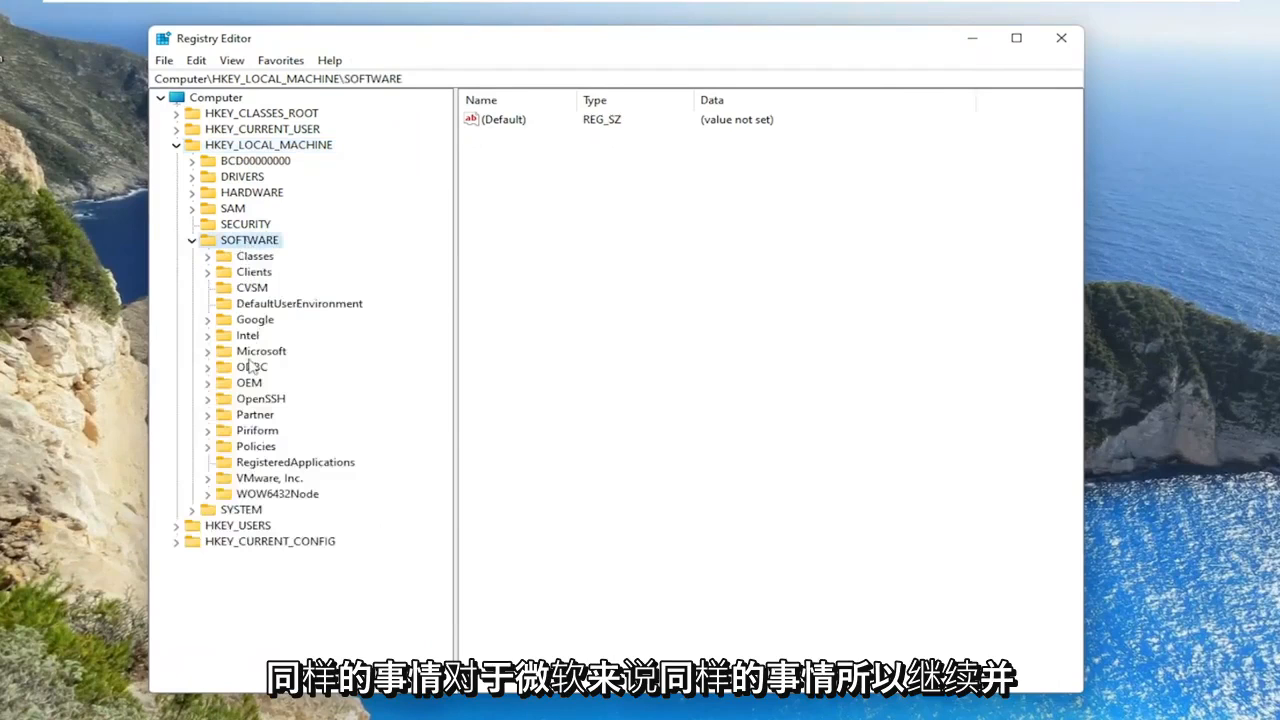
double_click(260, 350)
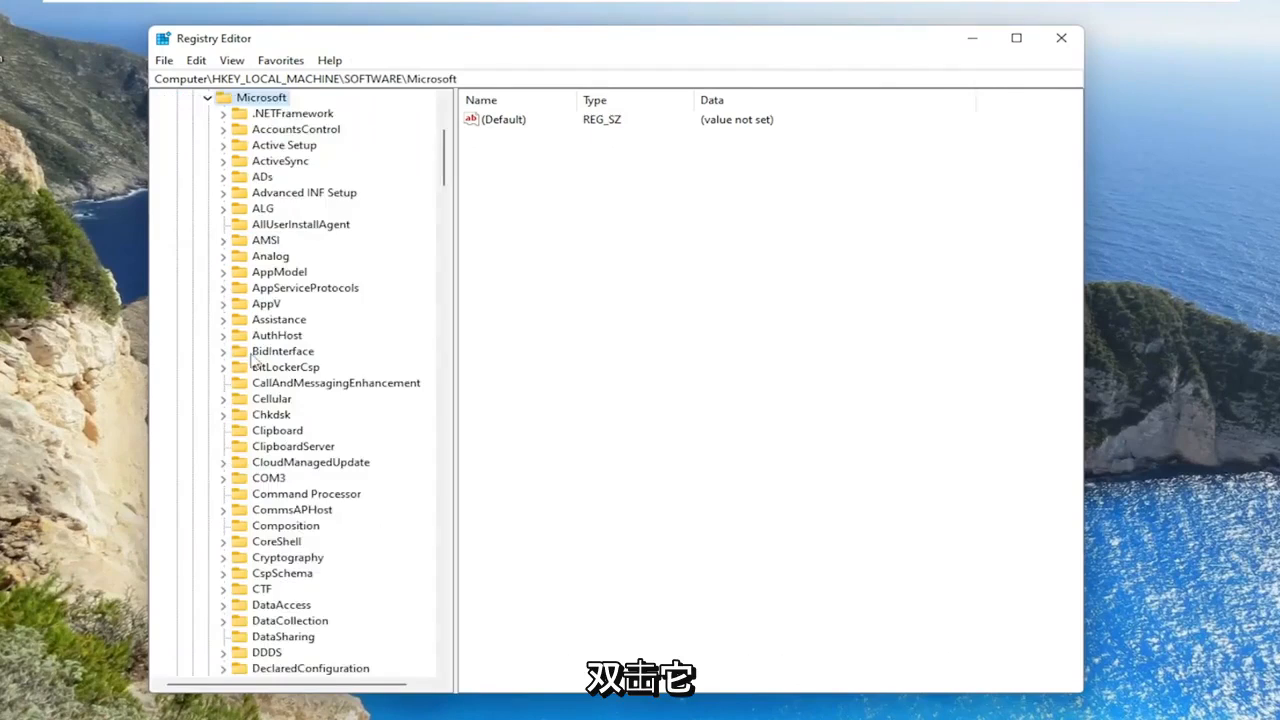
scroll(down, 3)
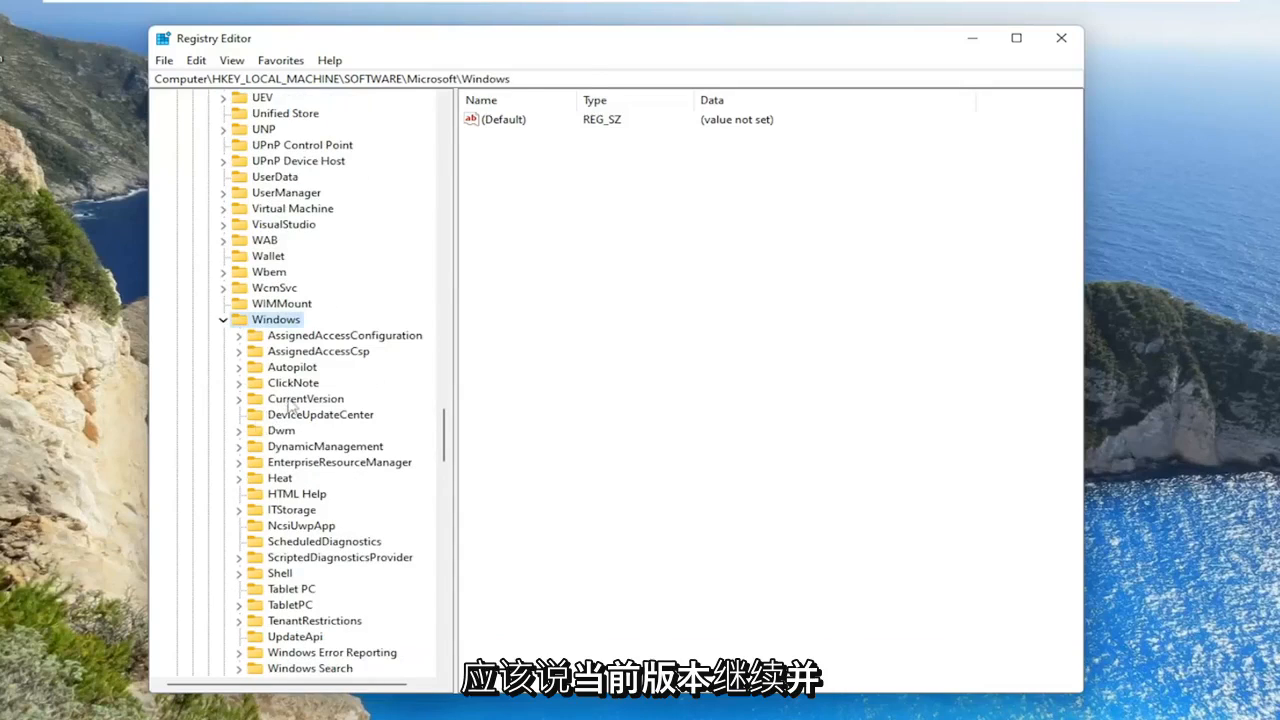
double_click(304, 400)
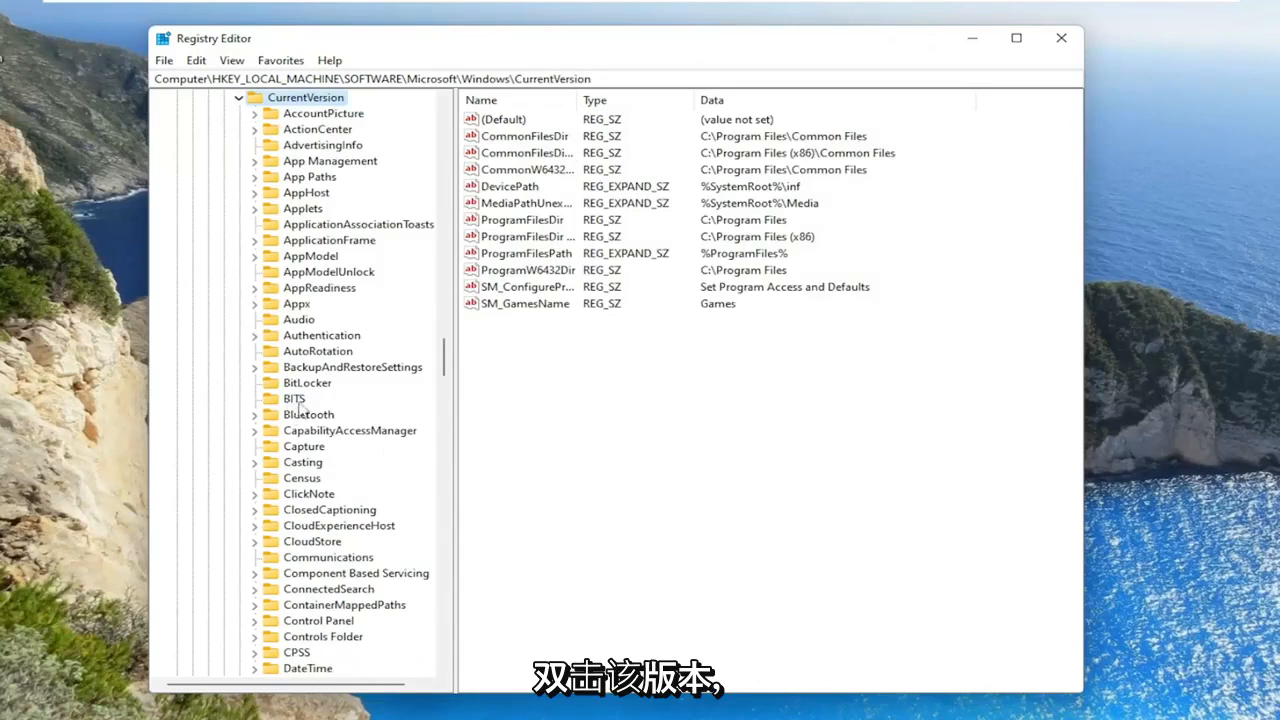
scroll(down, 3)
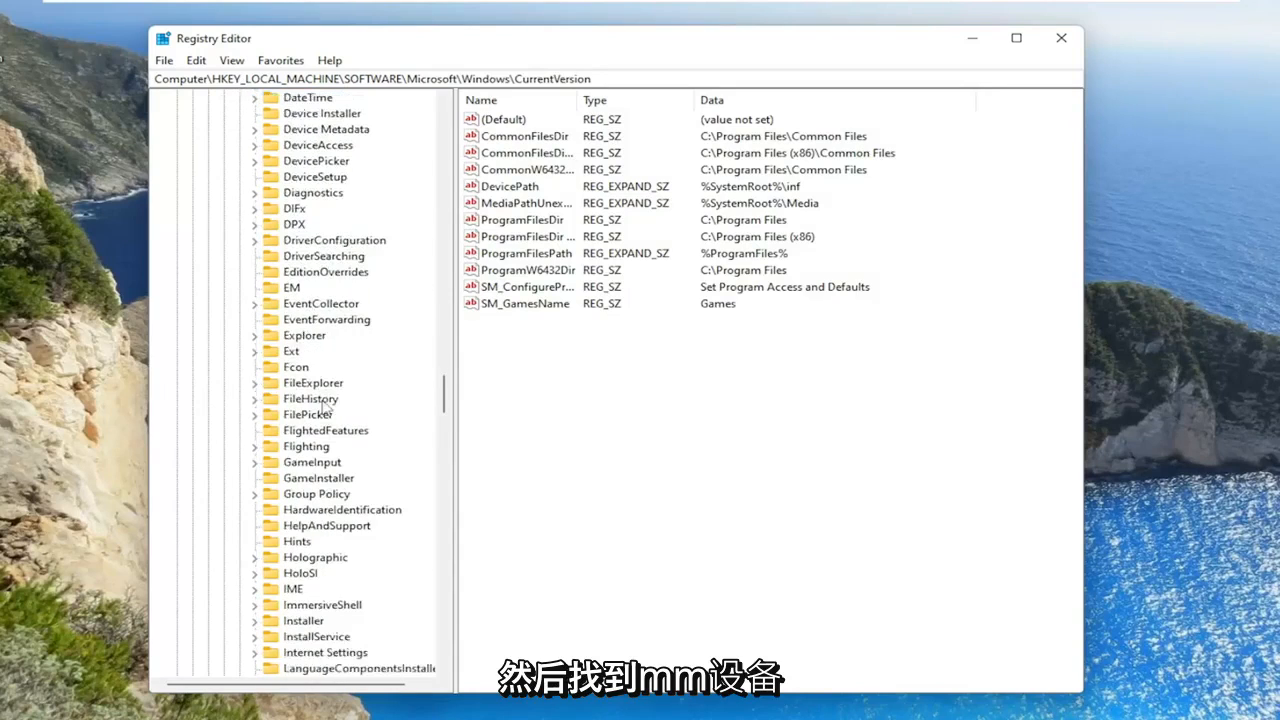
scroll(down, 3)
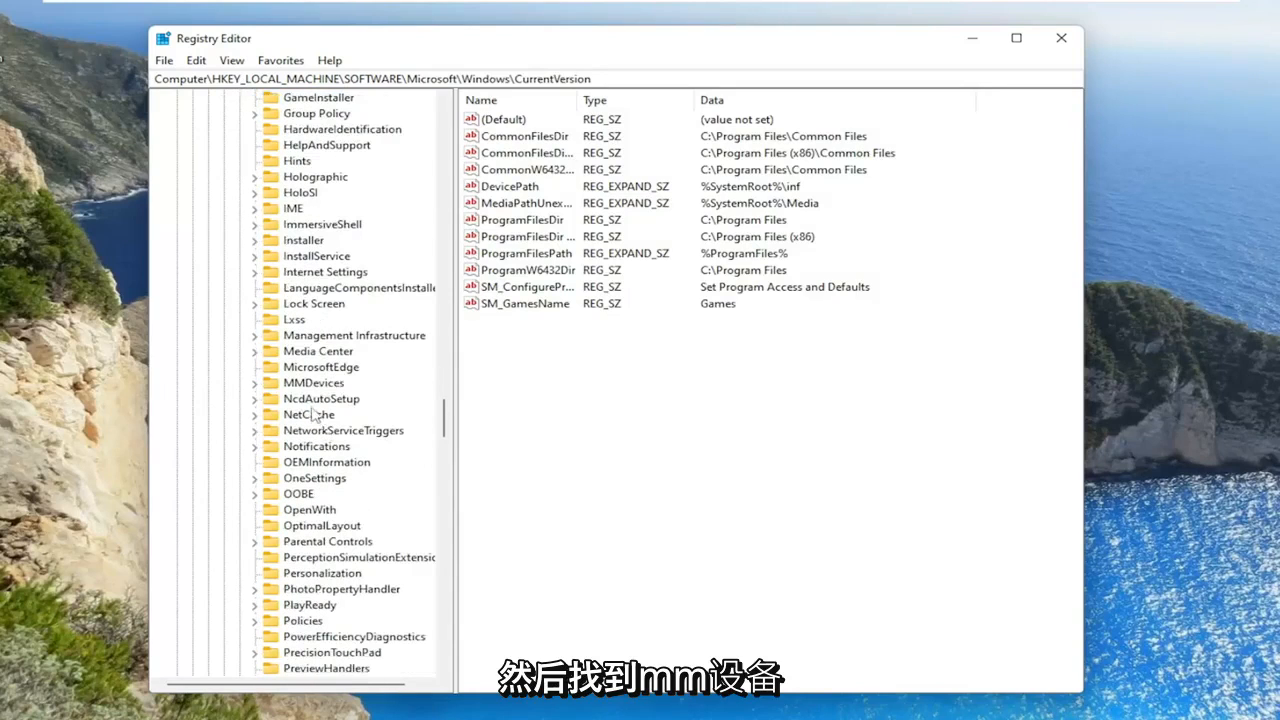
click(312, 384)
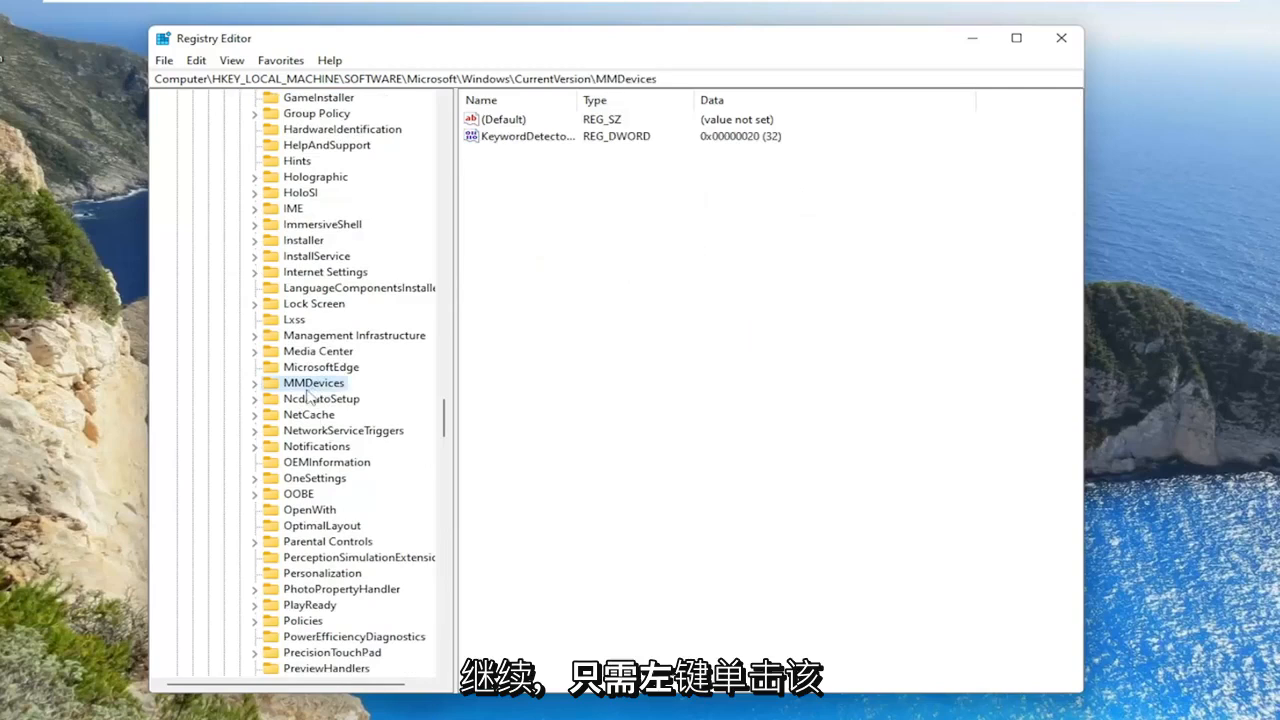
mouse_move(308, 400)
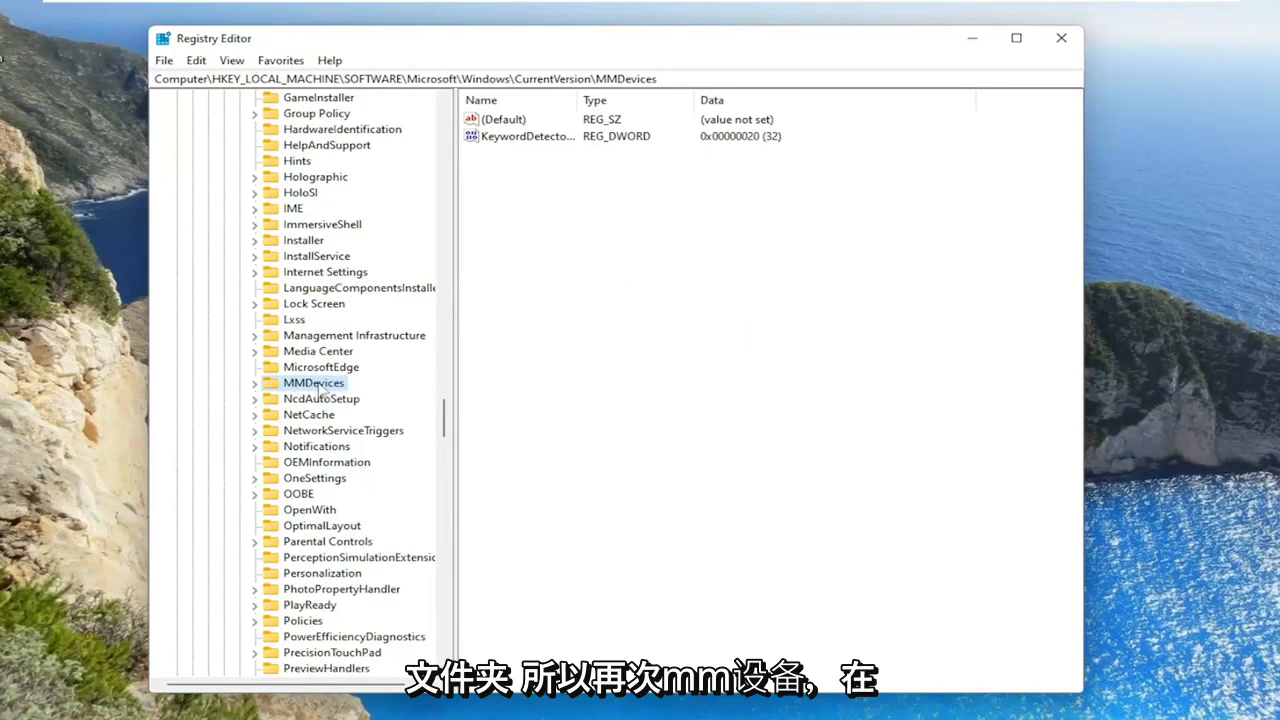
mouse_move(780, 8)
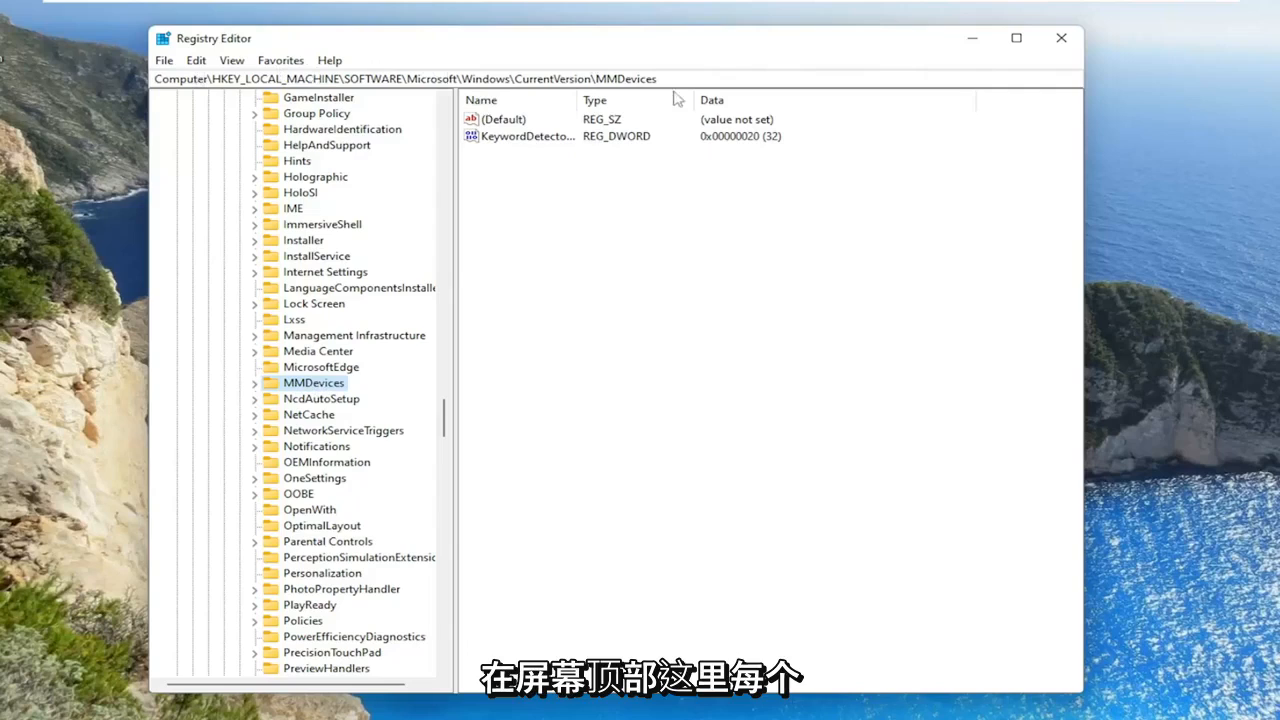
mouse_move(248, 130)
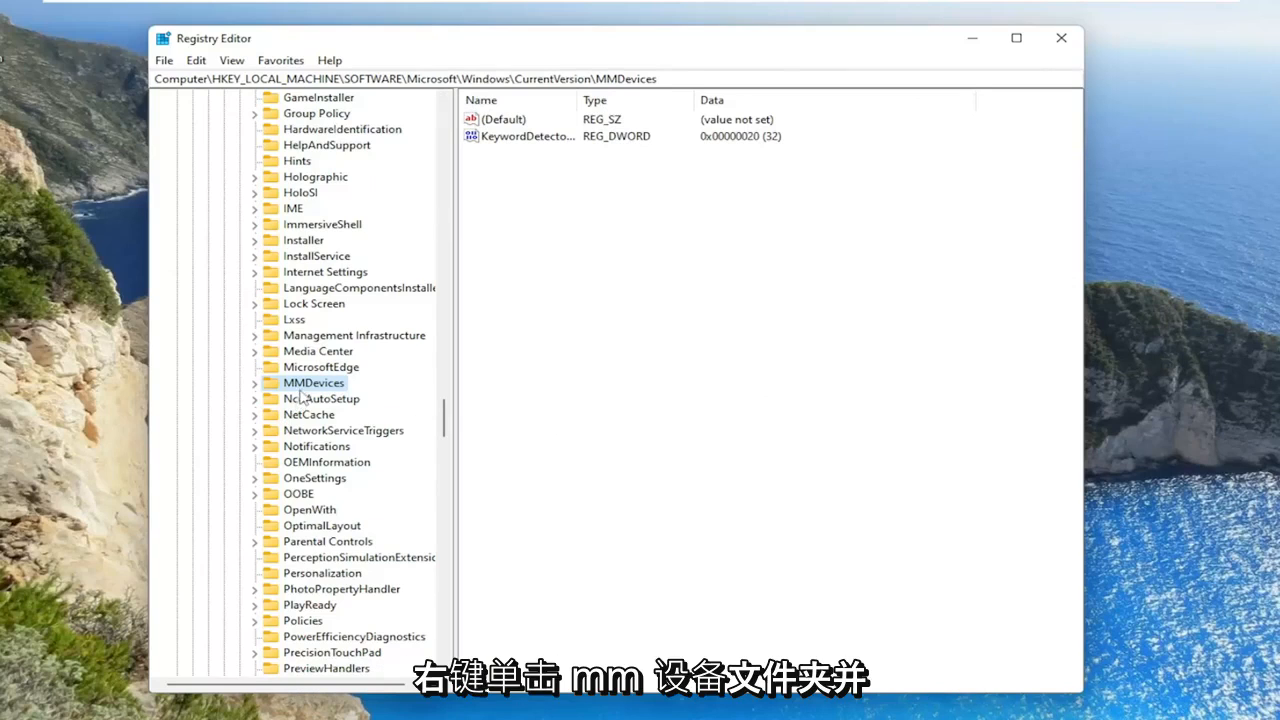
In MMDevices advanced security, change the key's owner to Everyone and apply
right_click(312, 382)
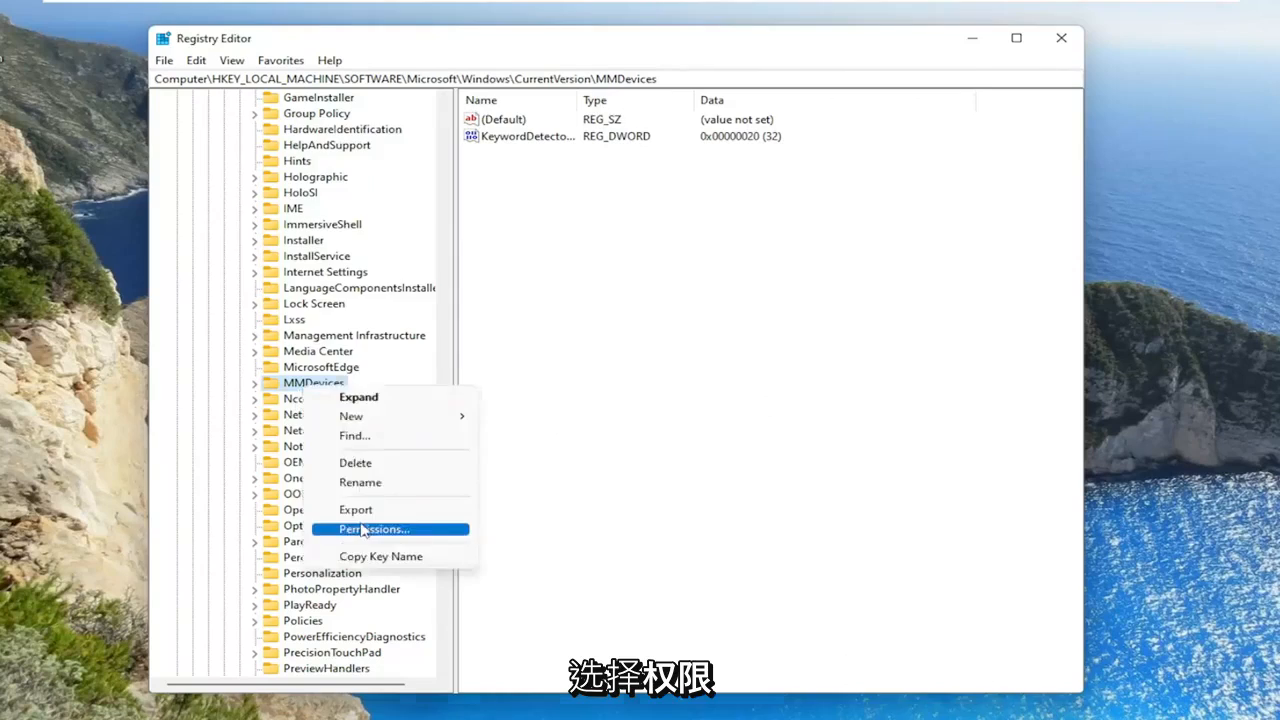
click(374, 528)
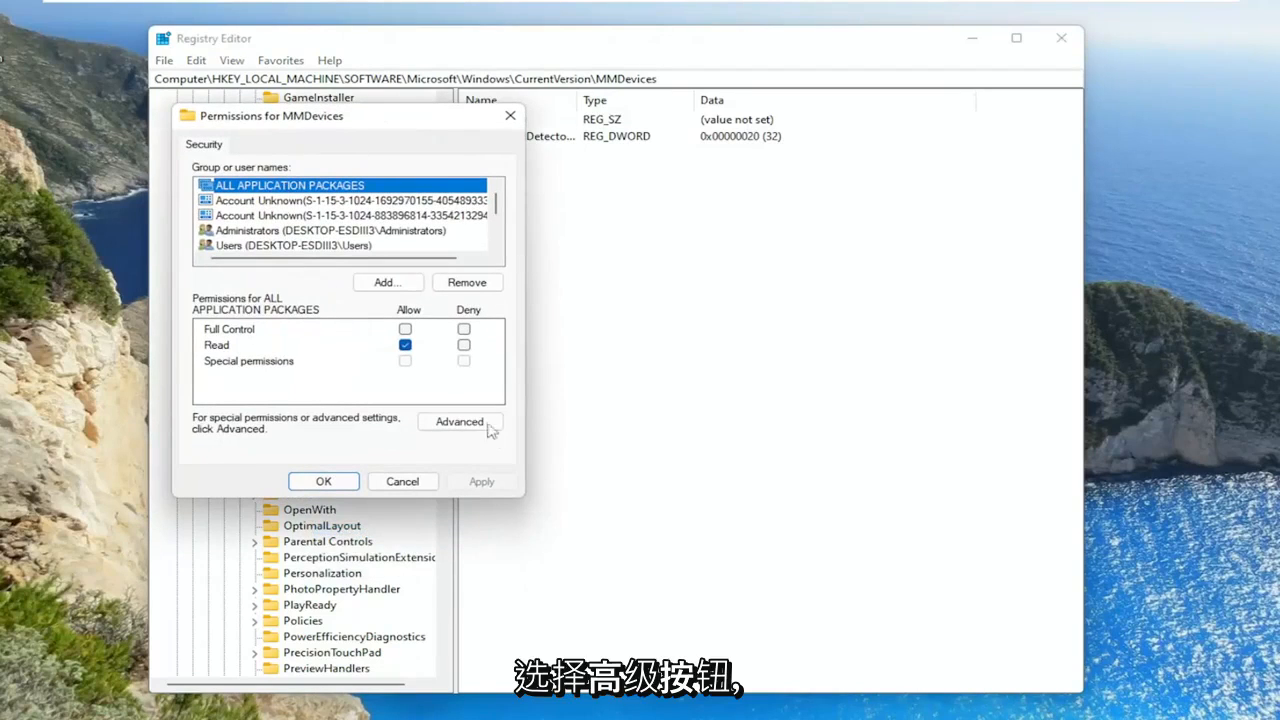
click(460, 422)
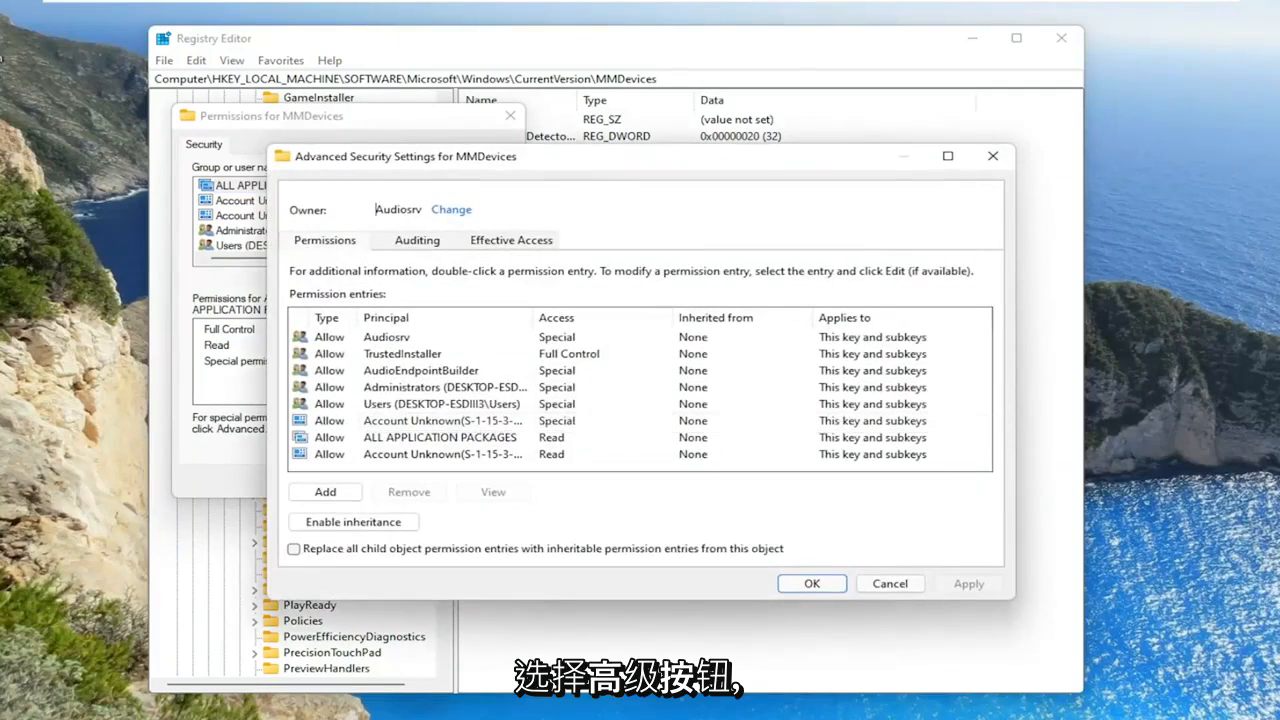
mouse_move(452, 210)
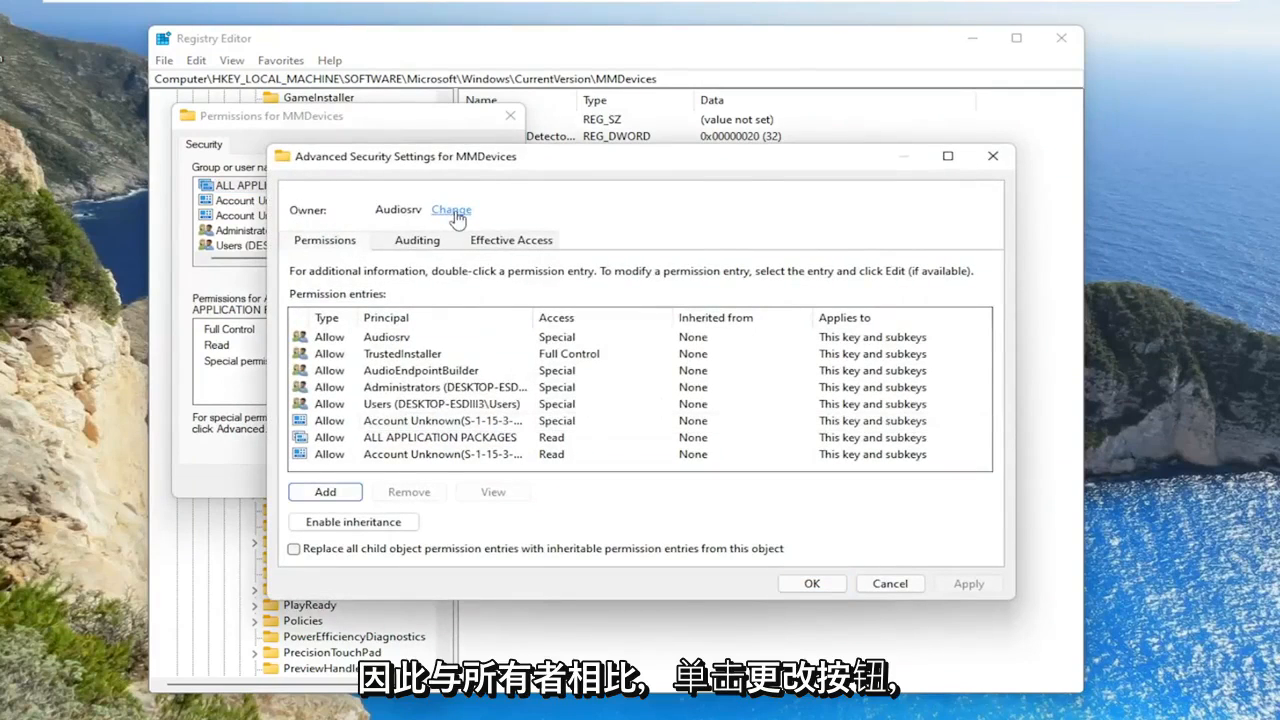
click(452, 210)
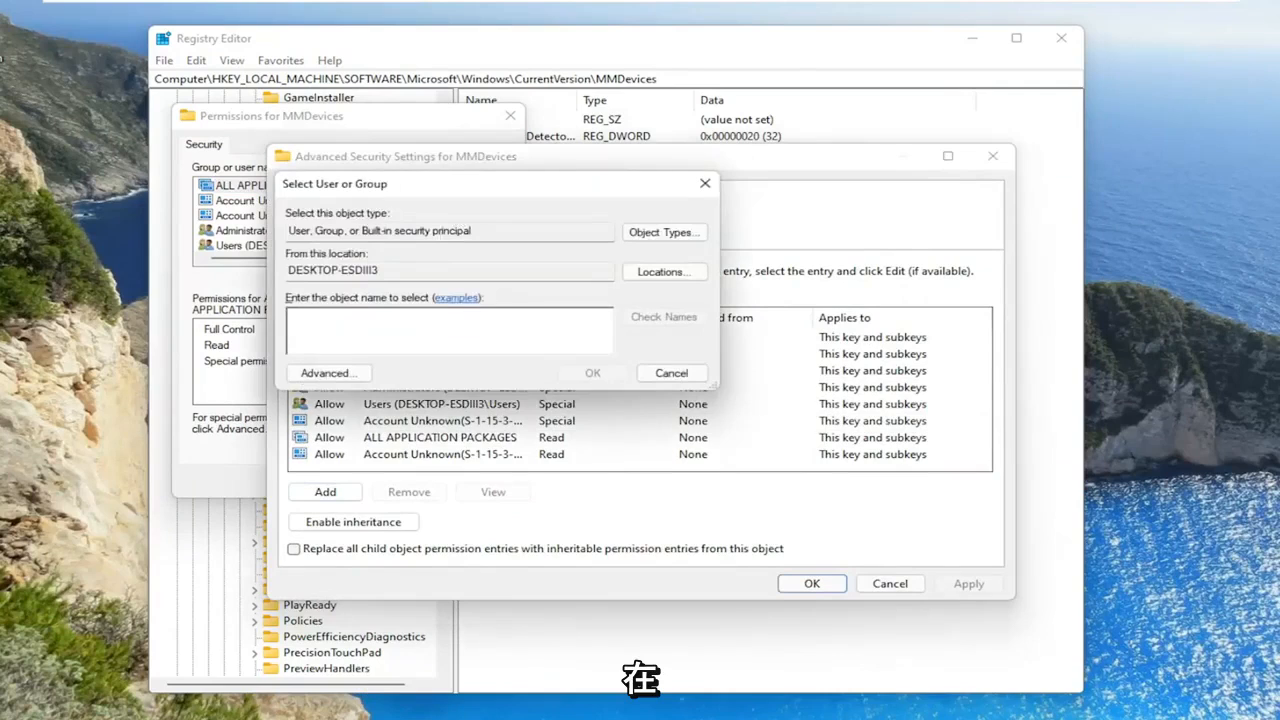
text(everyone)
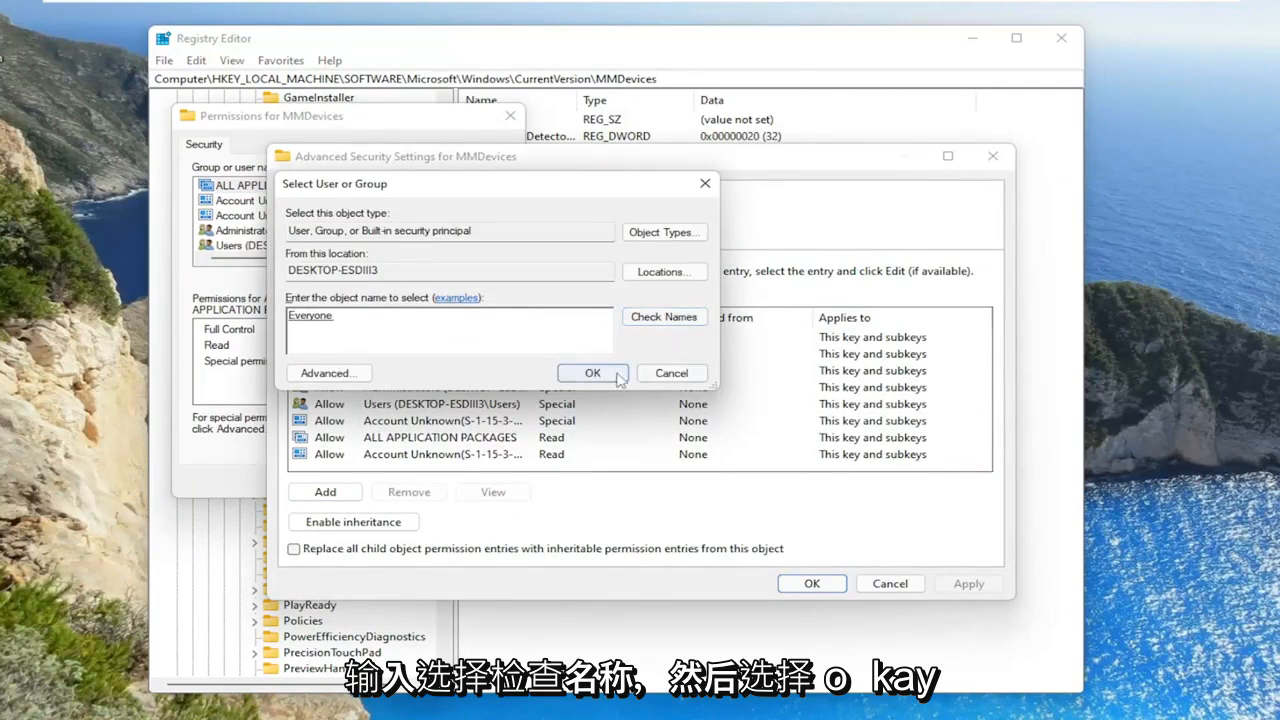
click(592, 374)
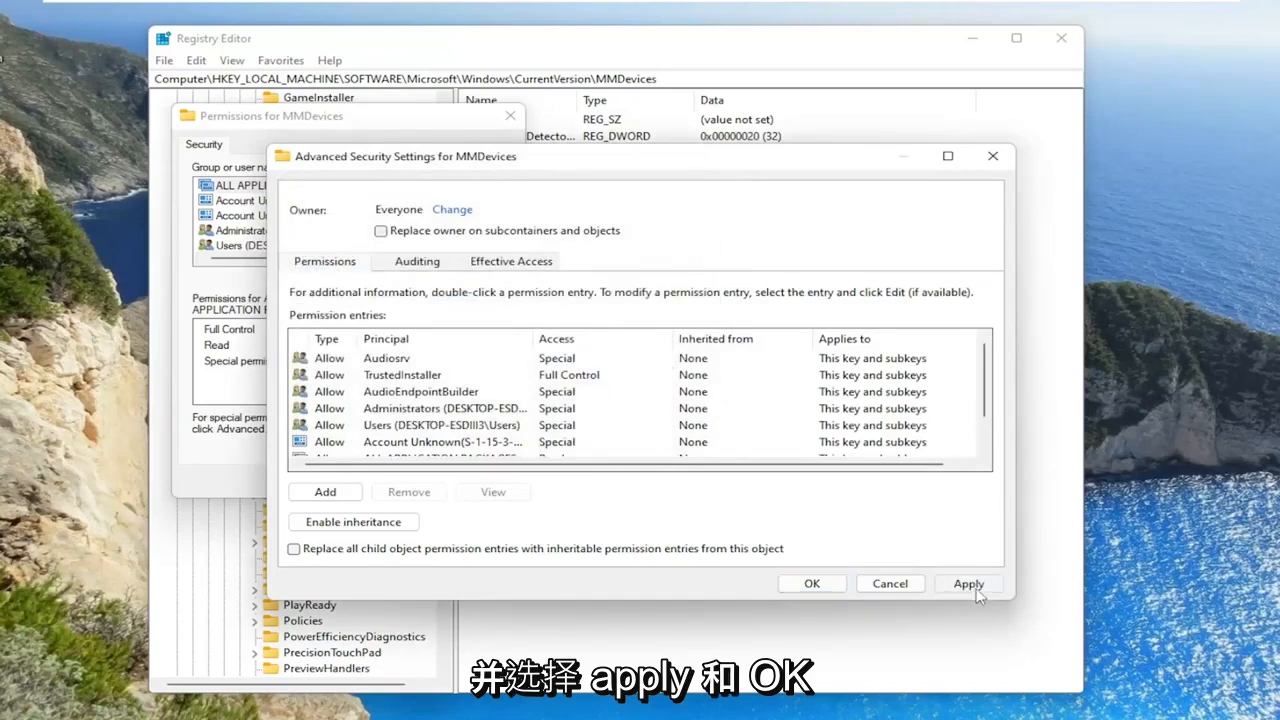
click(968, 584)
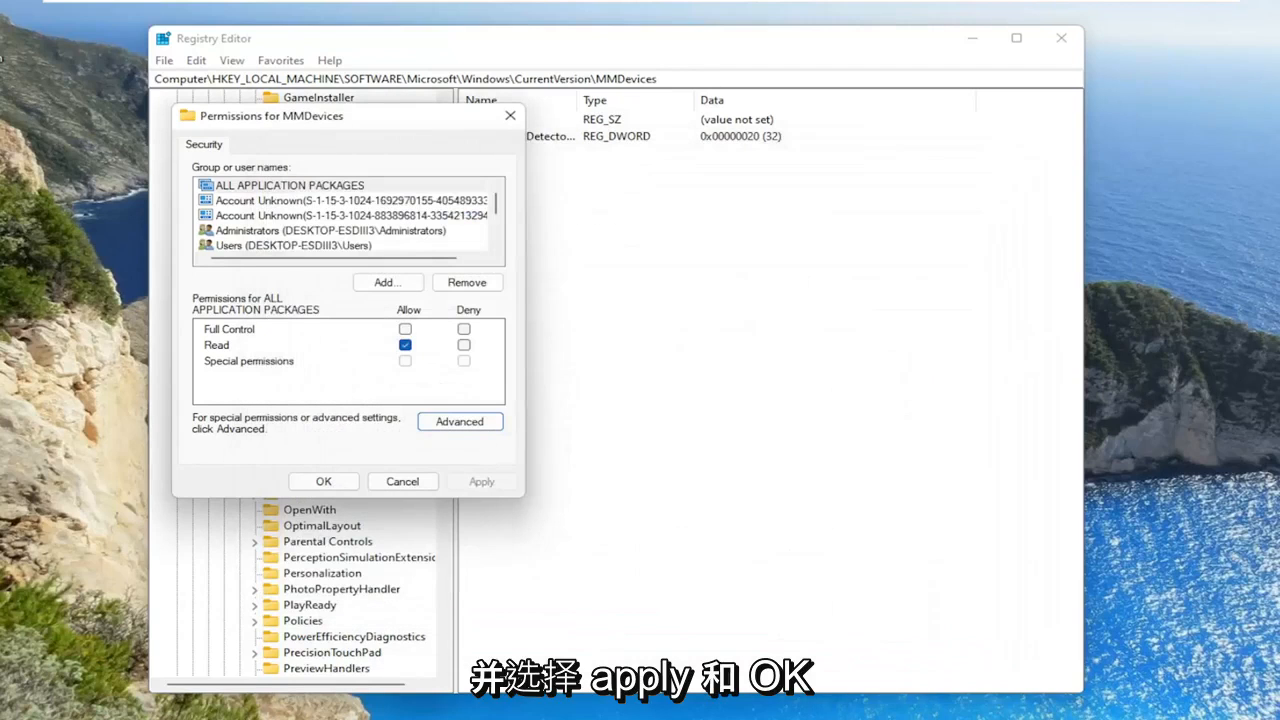
Grant Full Control (Allow) in the MMDevices permissions and close the permission windows
click(404, 328)
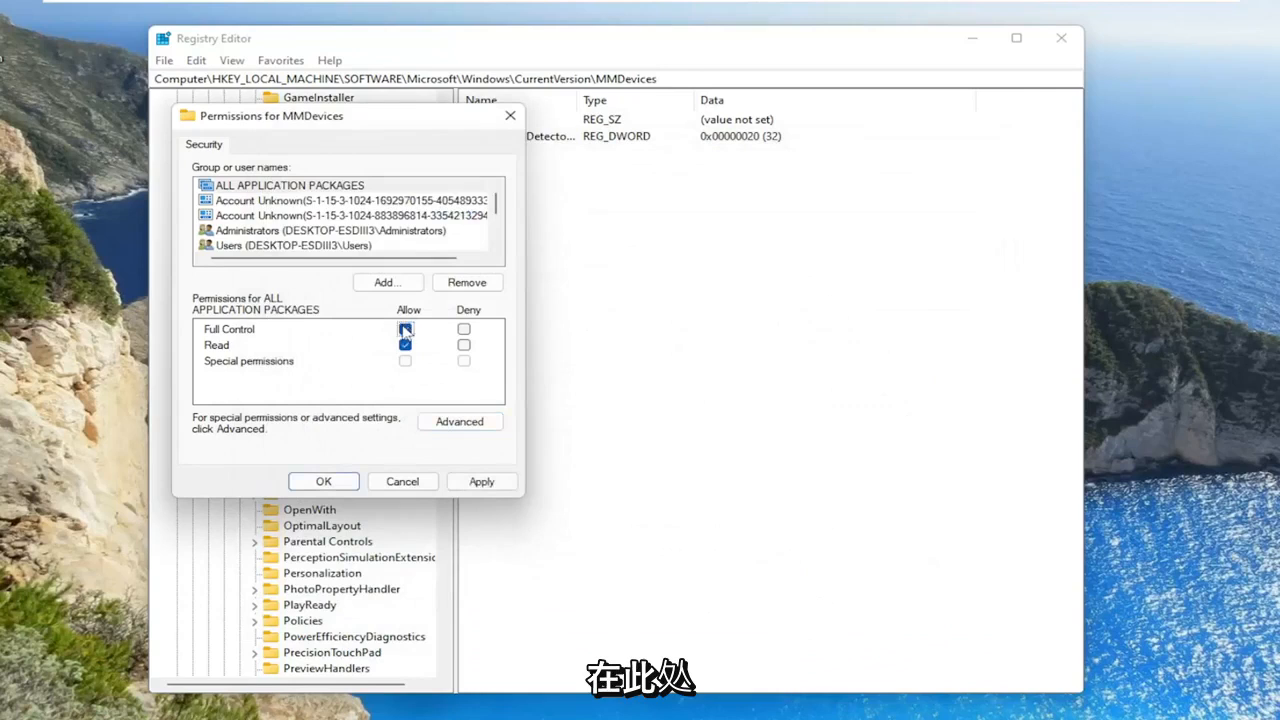
click(290, 244)
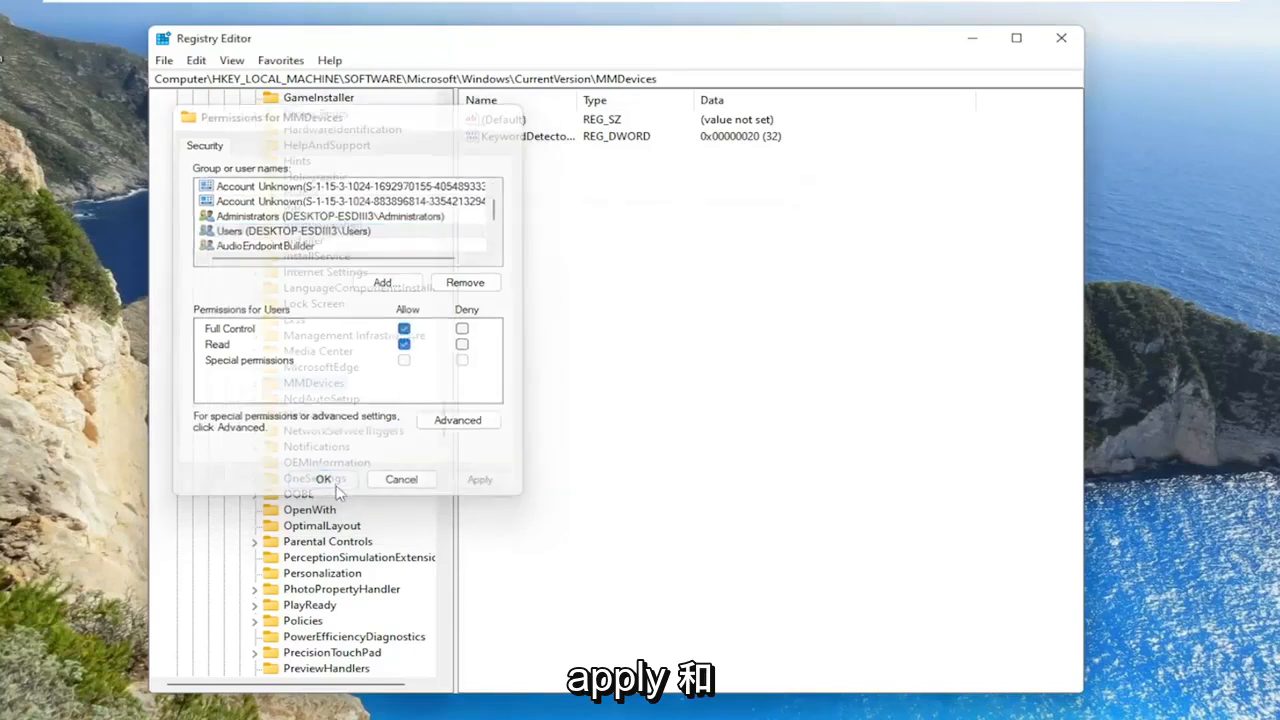
click(332, 480)
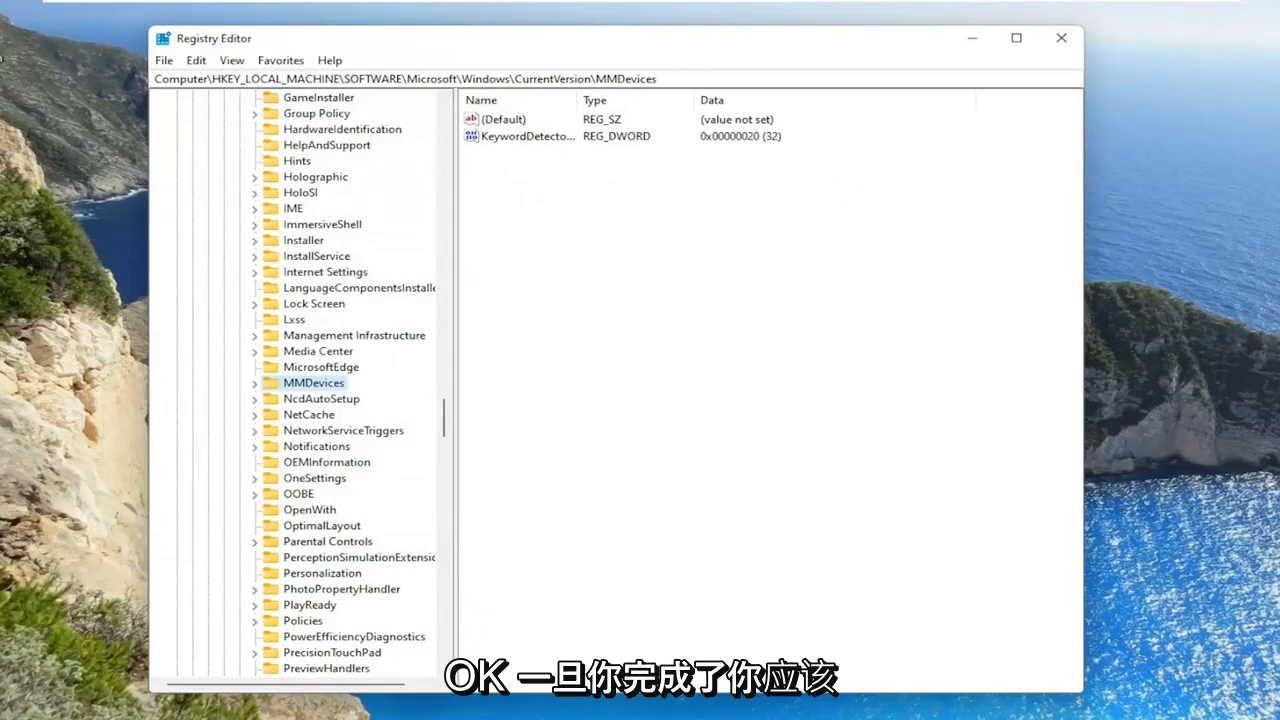